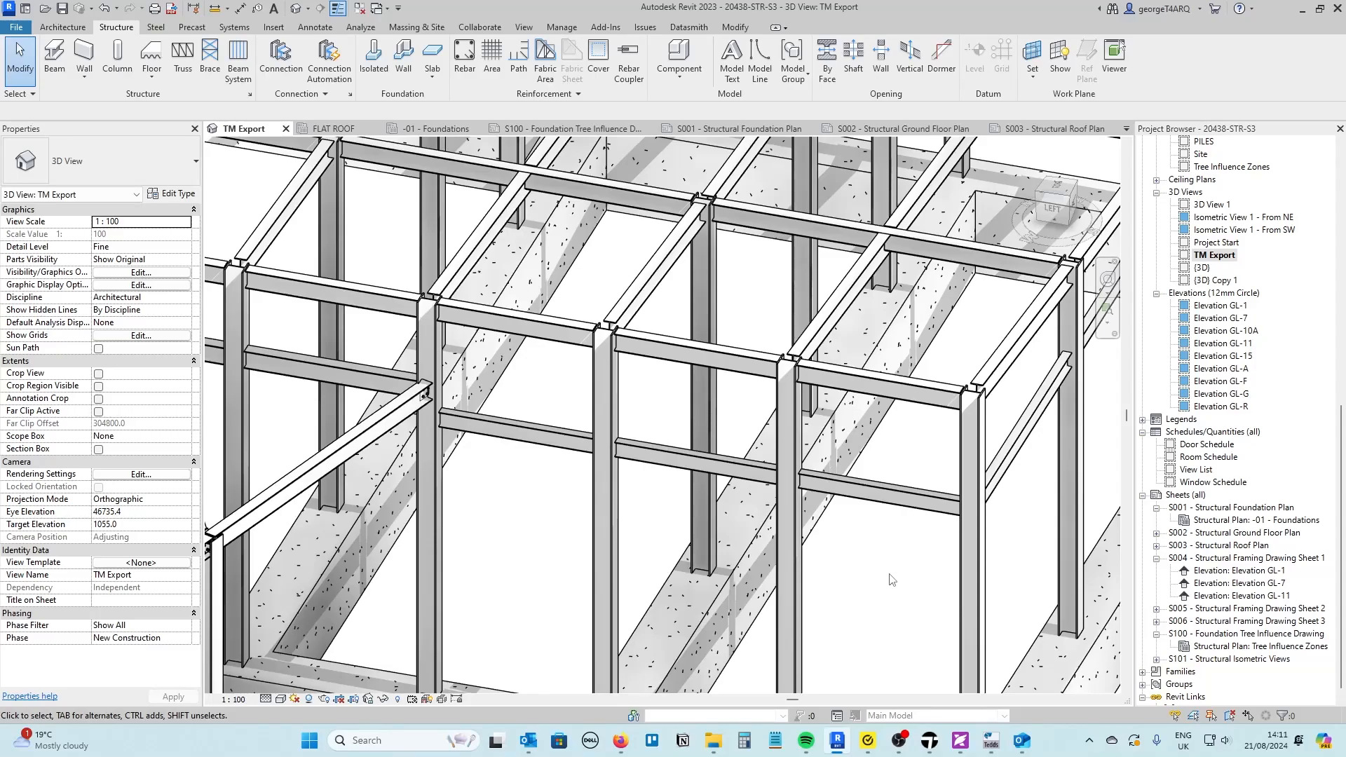
pyautogui.moveTo(888, 441)
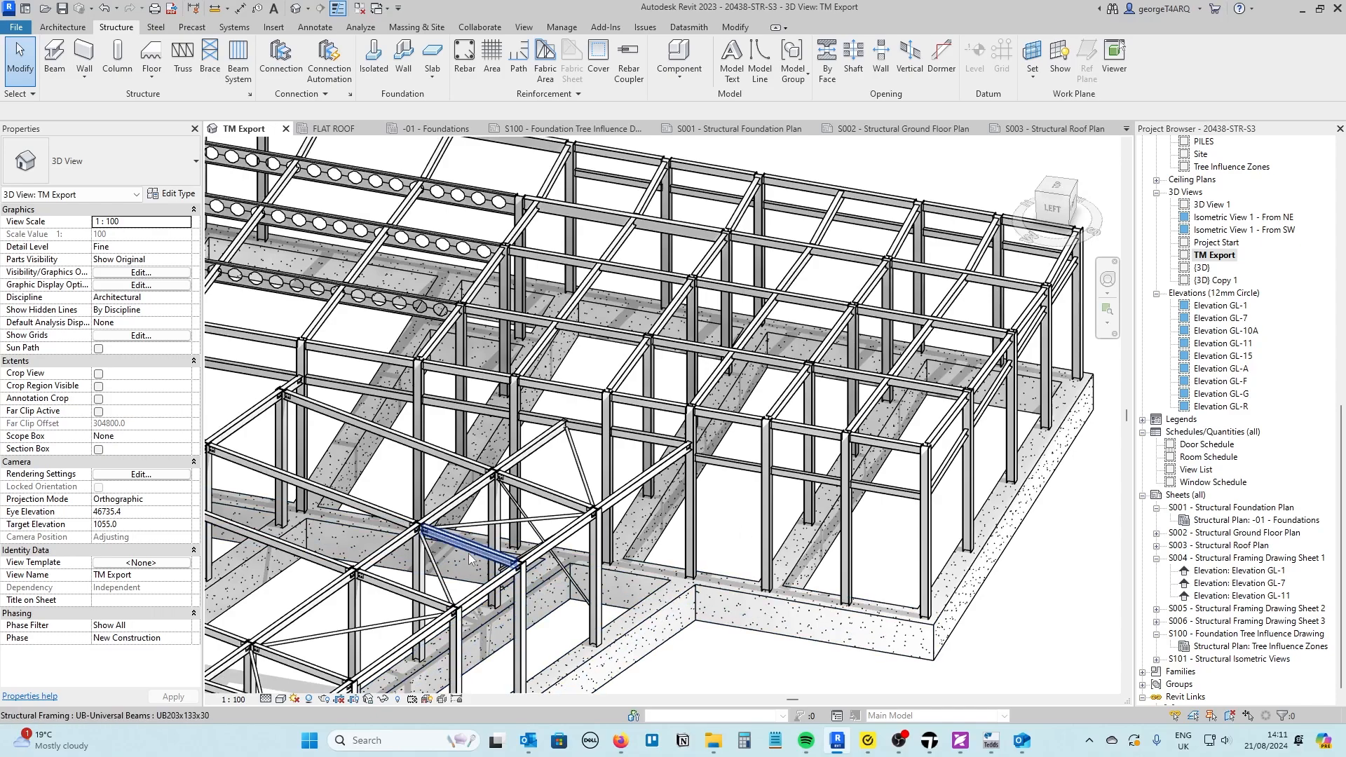
# - Start a new brace member with the CHS76.1x3.2 circular hollow section type
pyautogui.click(865, 557)
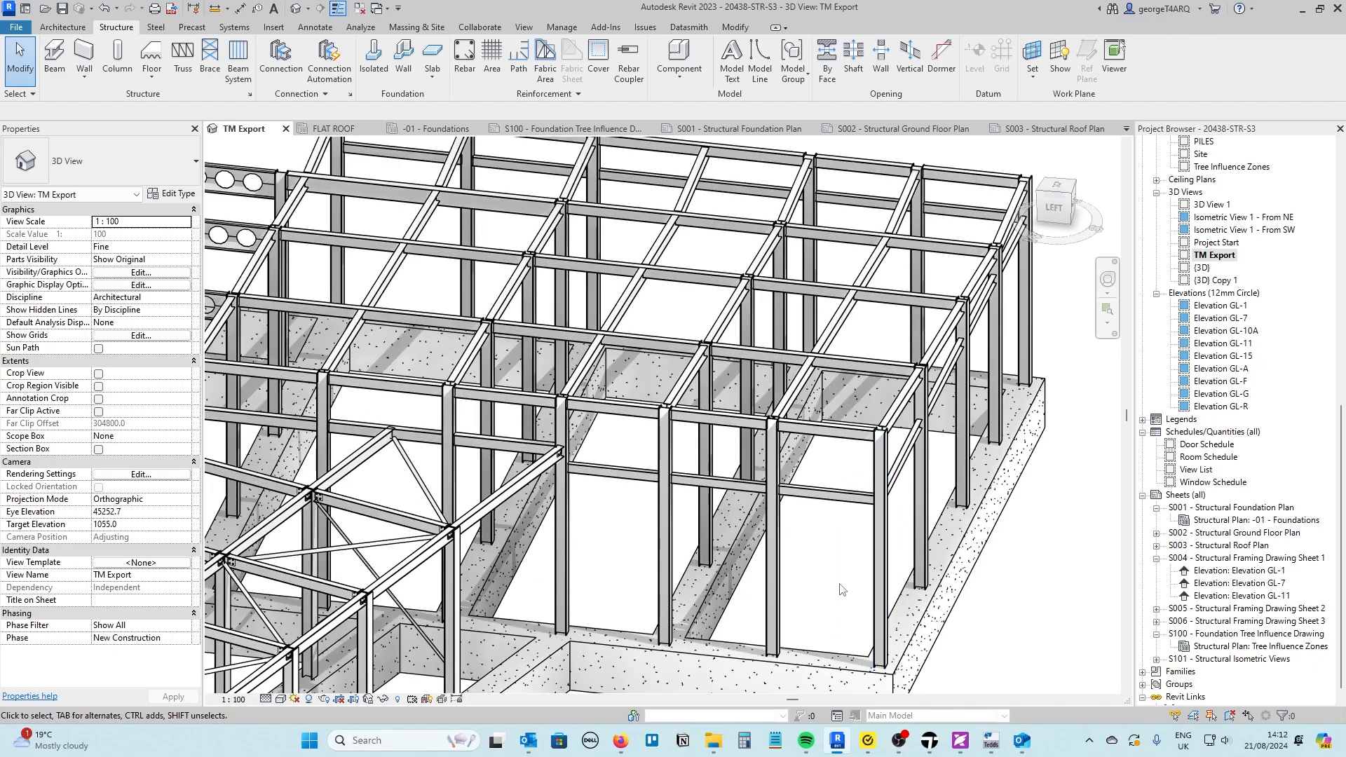
pyautogui.click(918, 472)
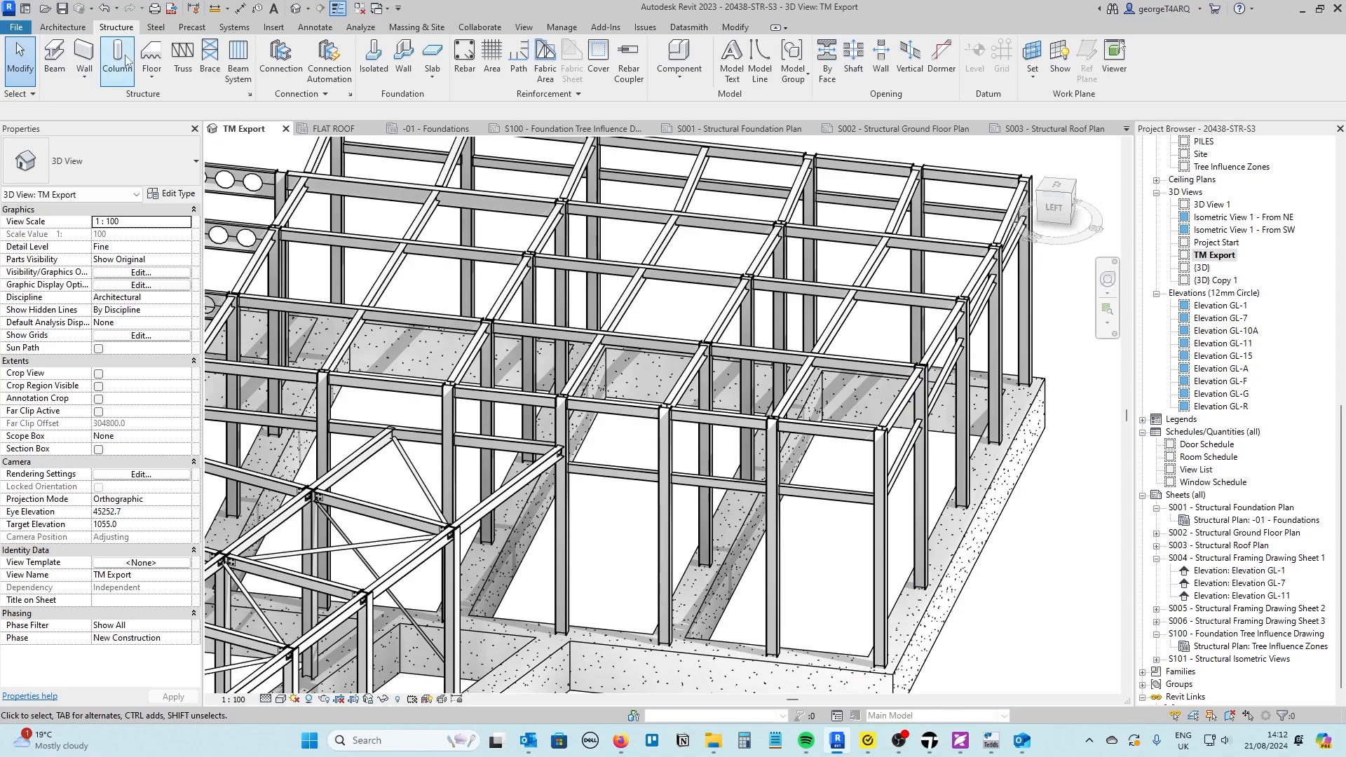
pyautogui.click(209, 61)
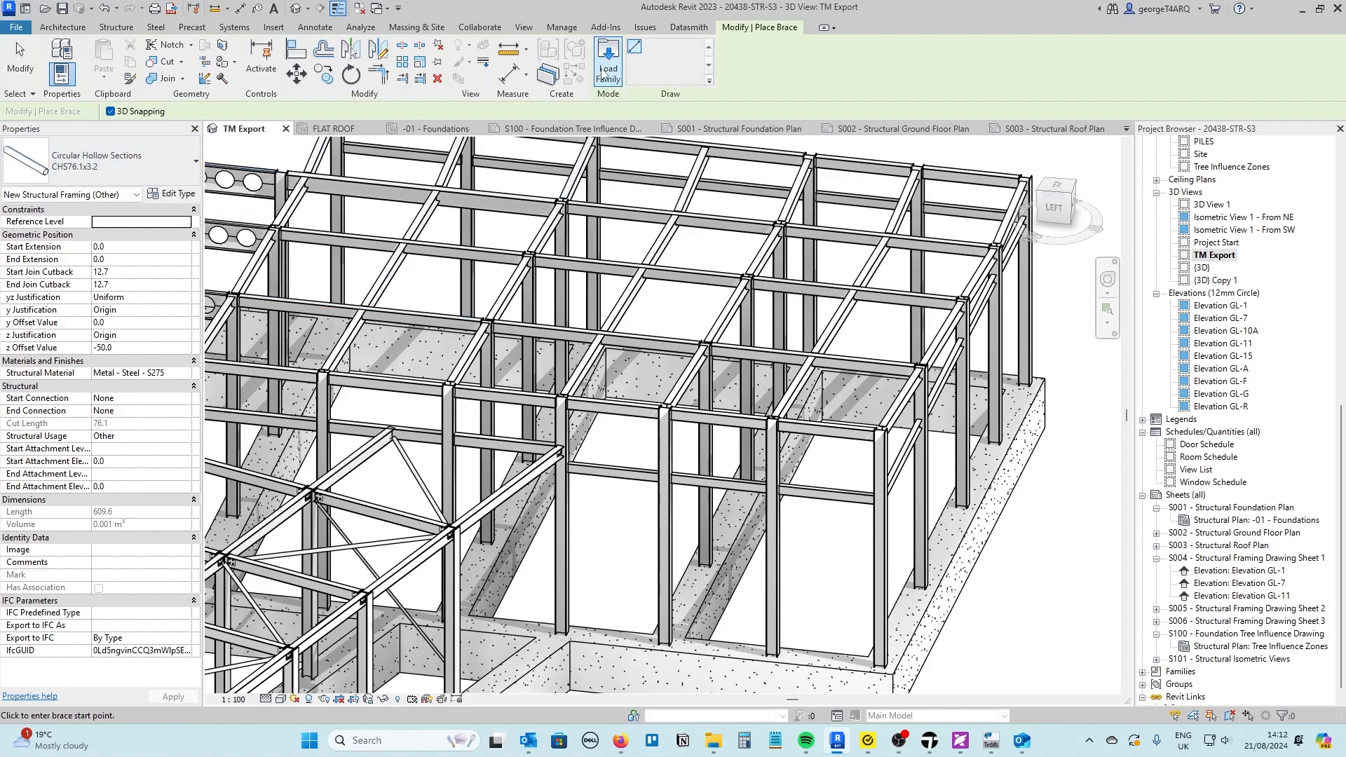
pyautogui.moveTo(608, 60)
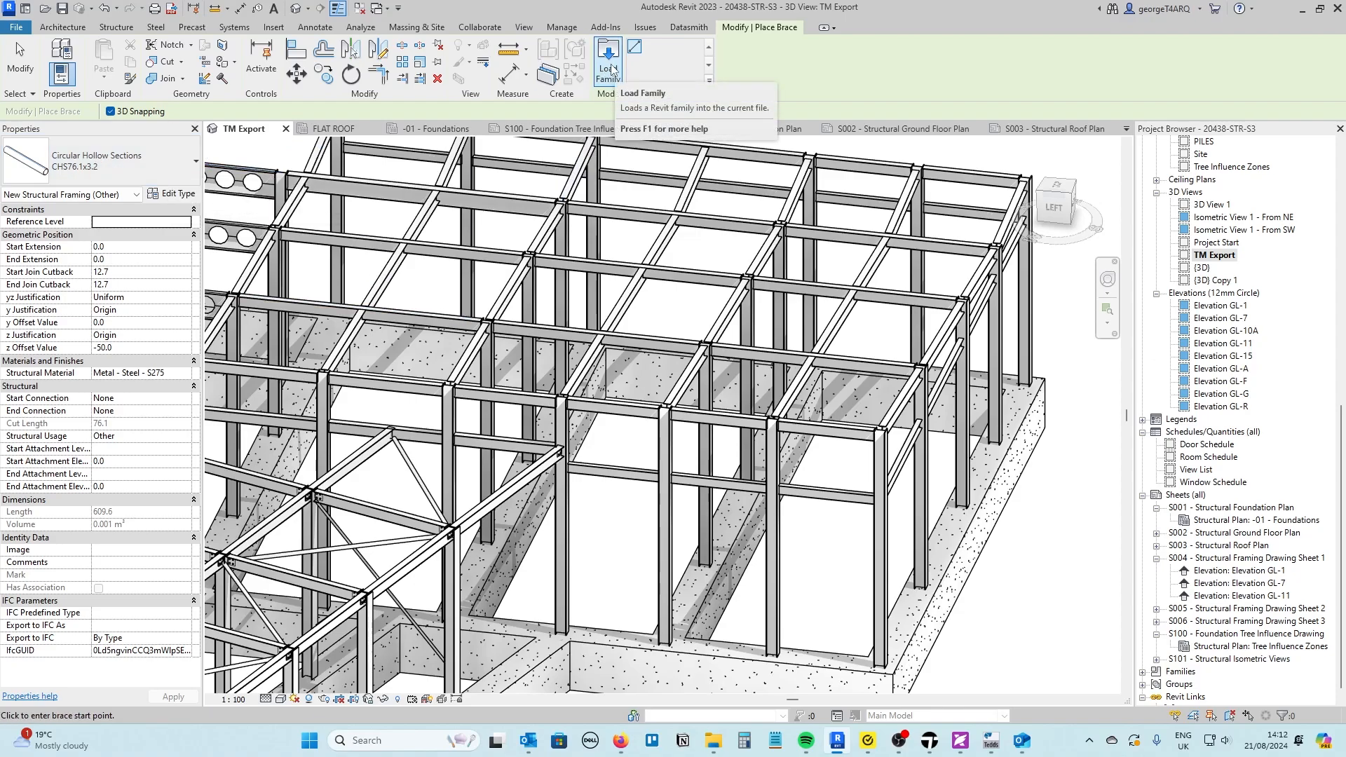
pyautogui.moveTo(607, 60)
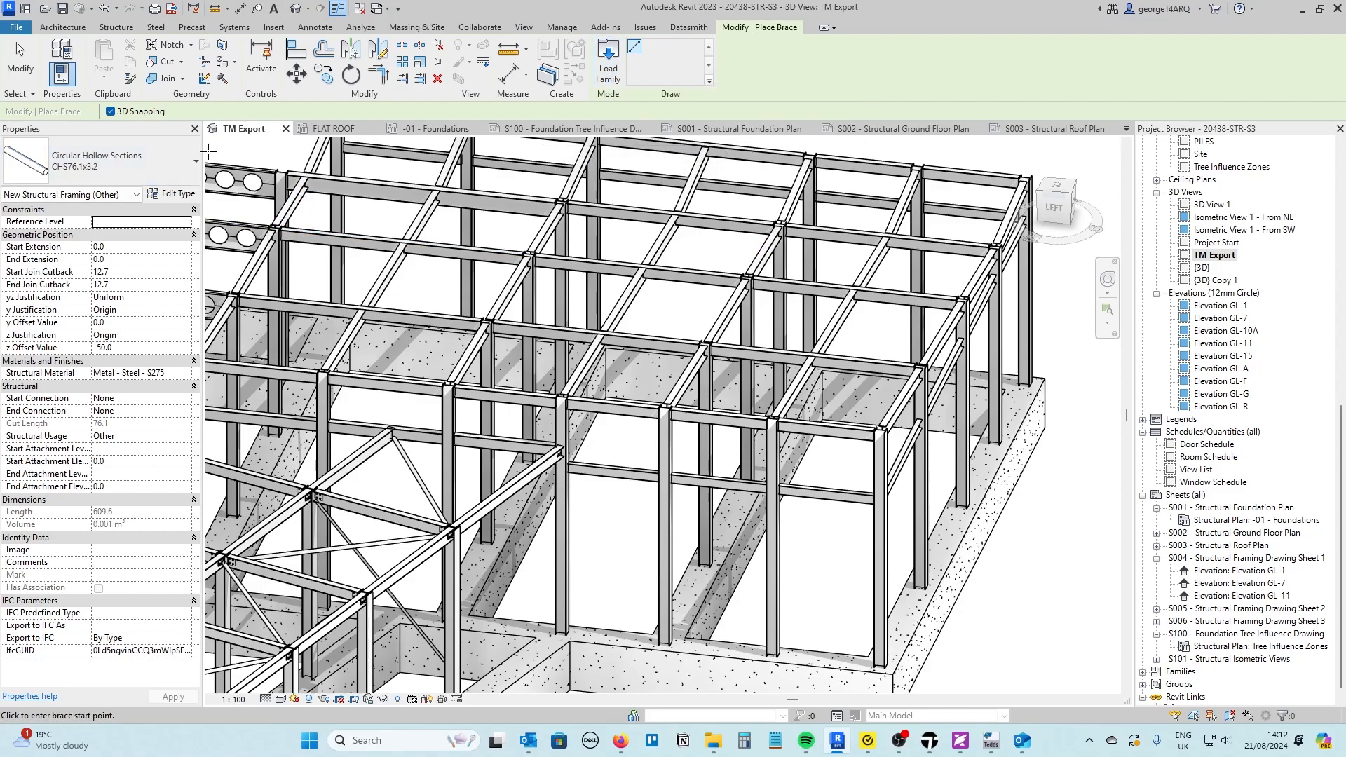
pyautogui.moveTo(840, 474)
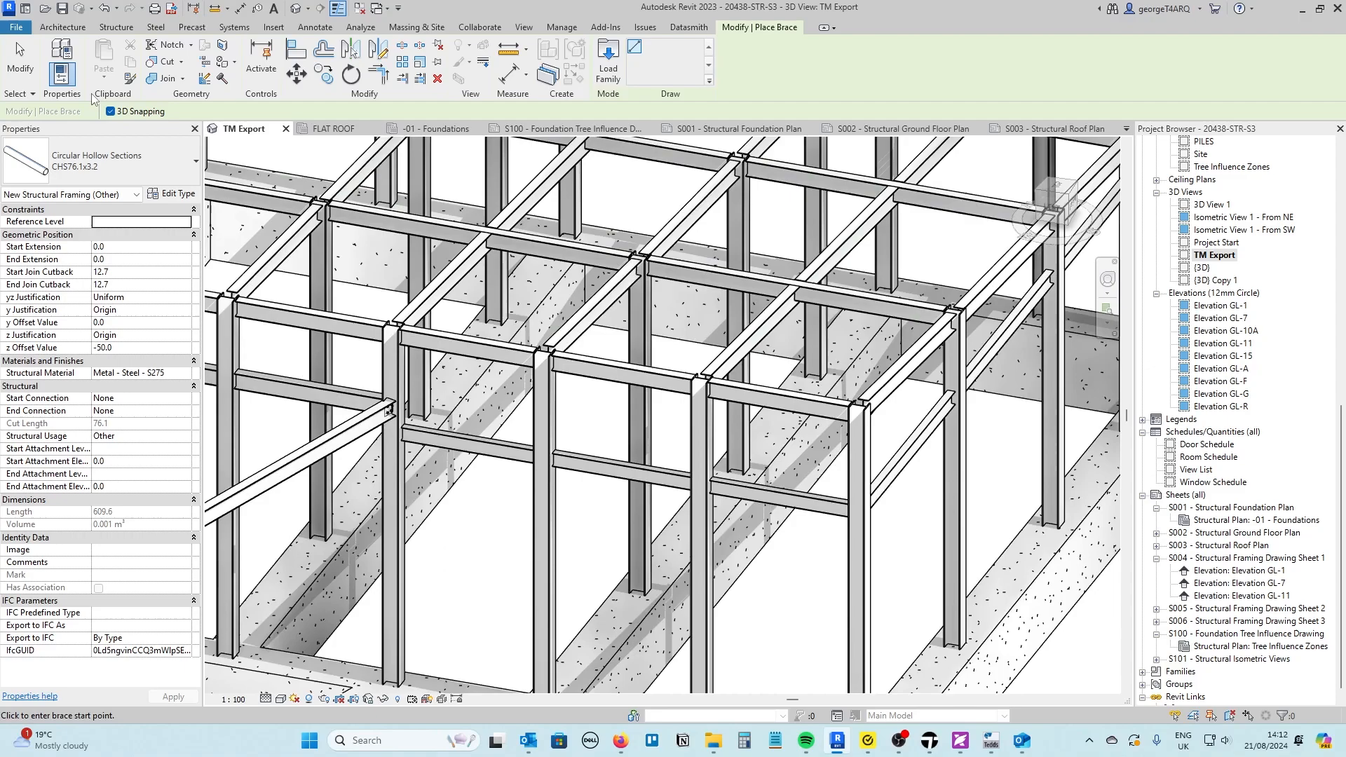
pyautogui.moveTo(356, 626)
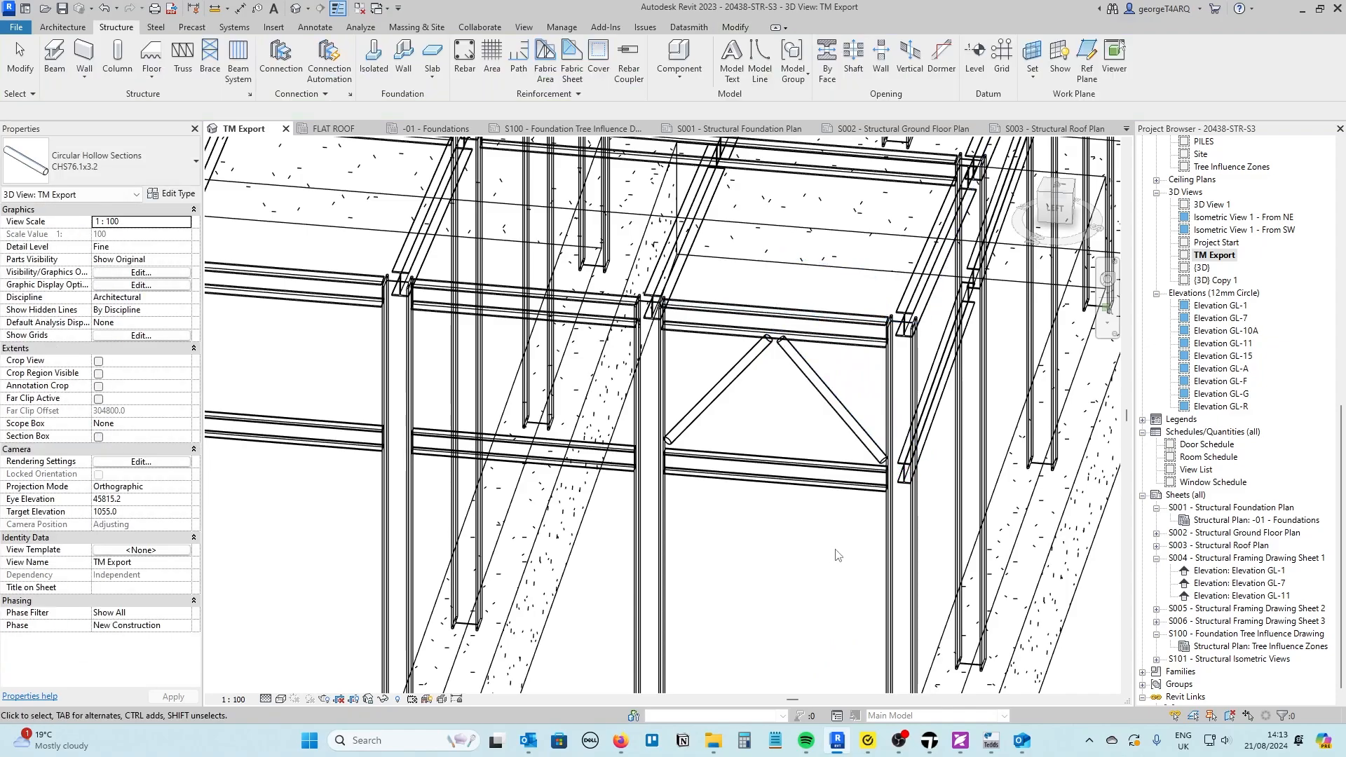
pyautogui.click(773, 470)
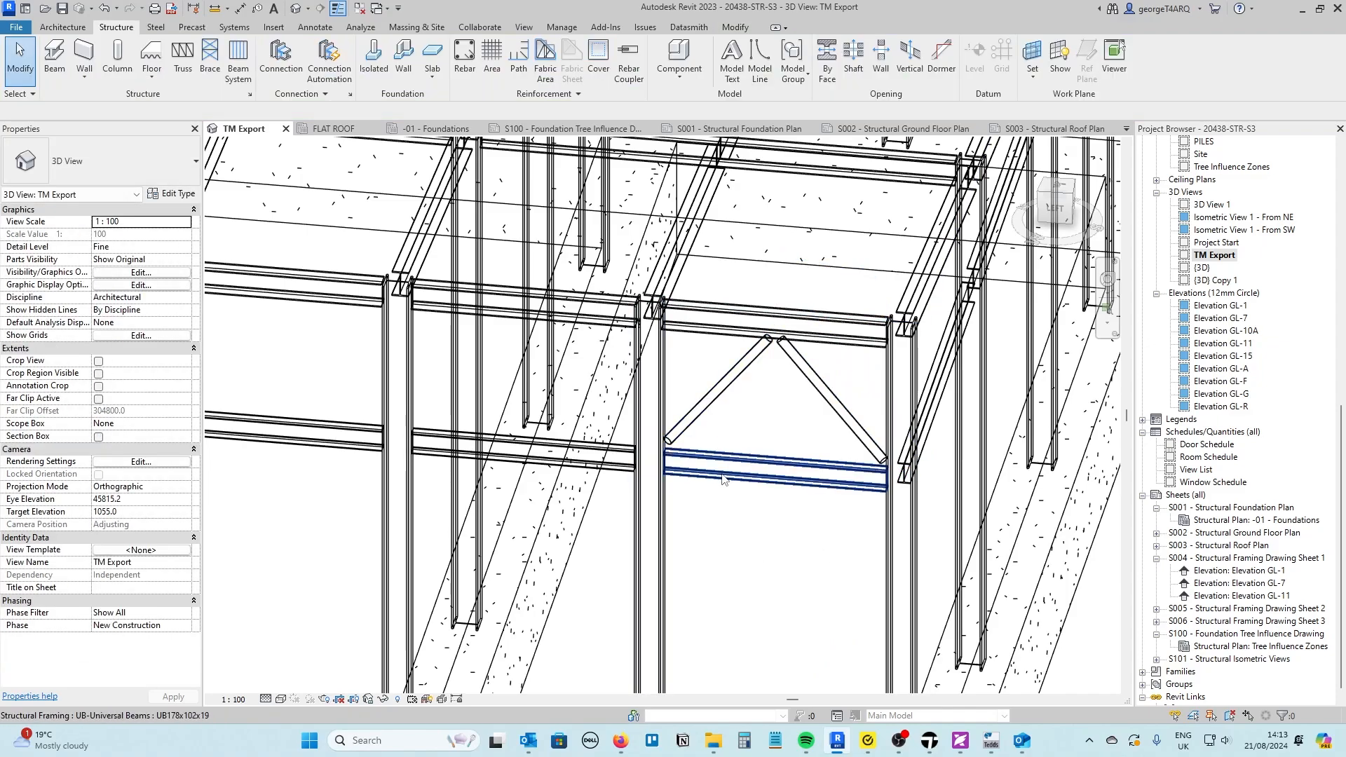
pyautogui.click(768, 467)
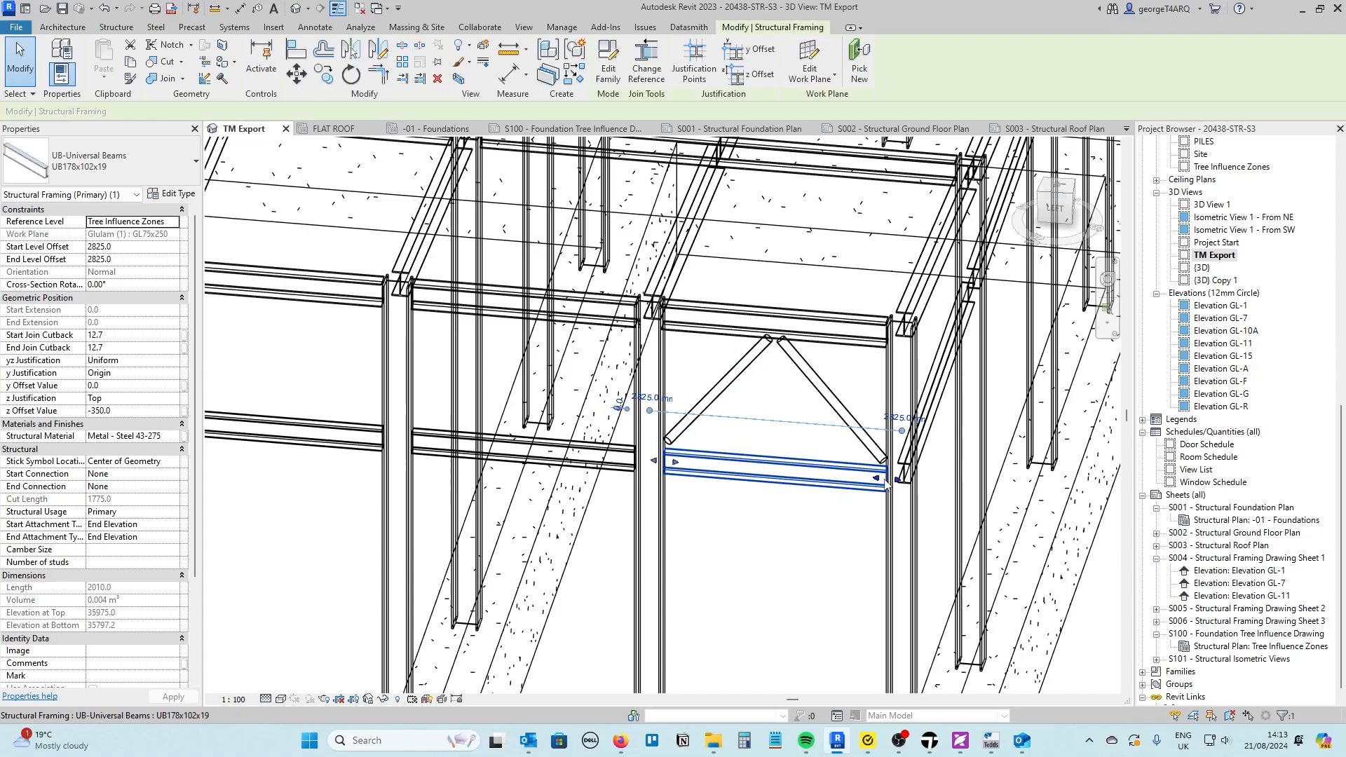
pyautogui.click(730, 387)
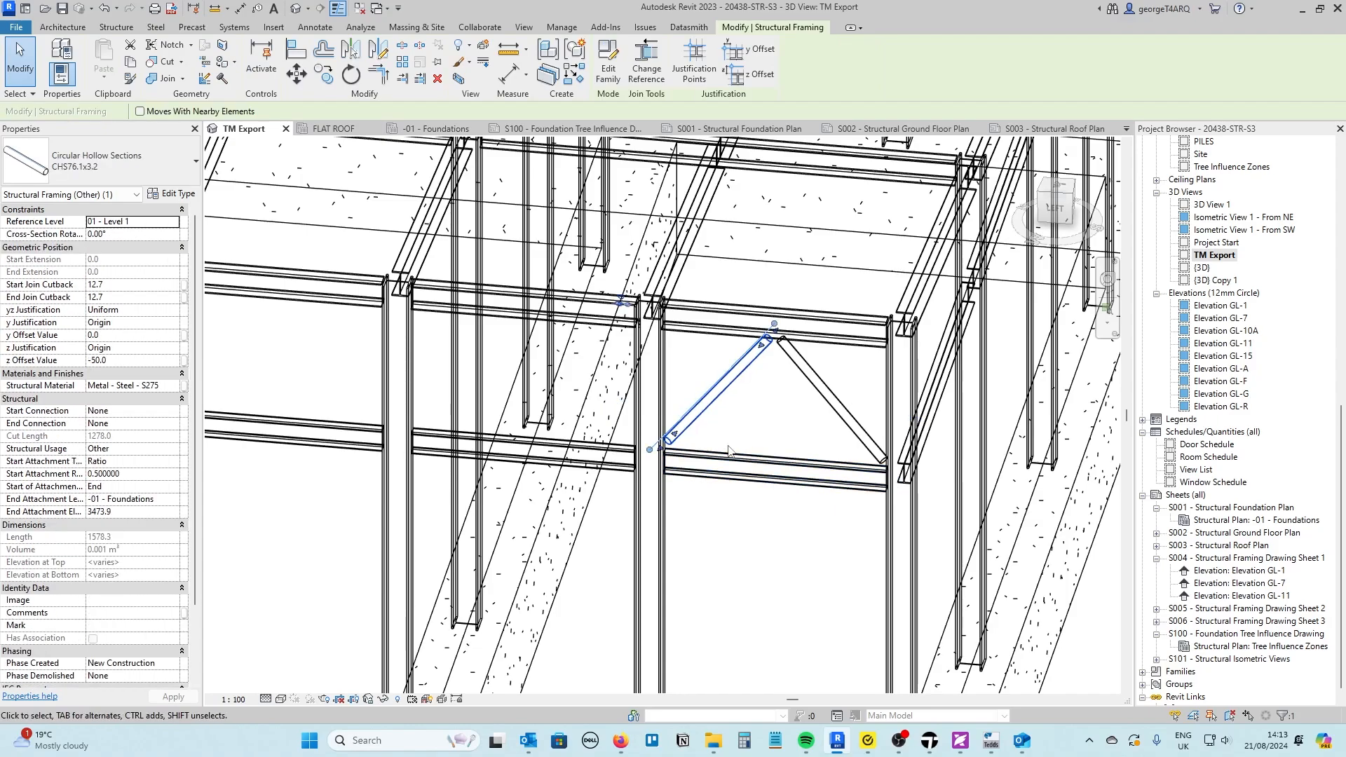
pyautogui.click(768, 477)
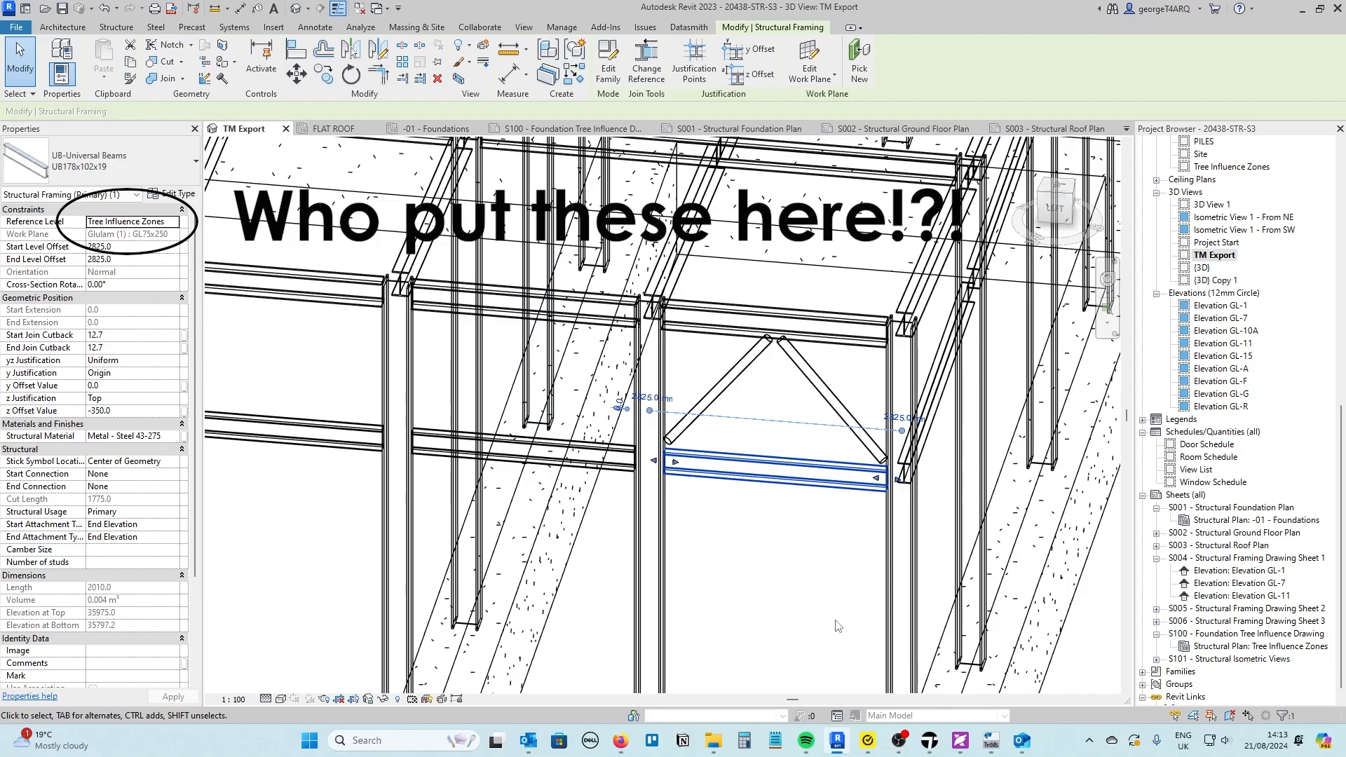
pyautogui.click(712, 404)
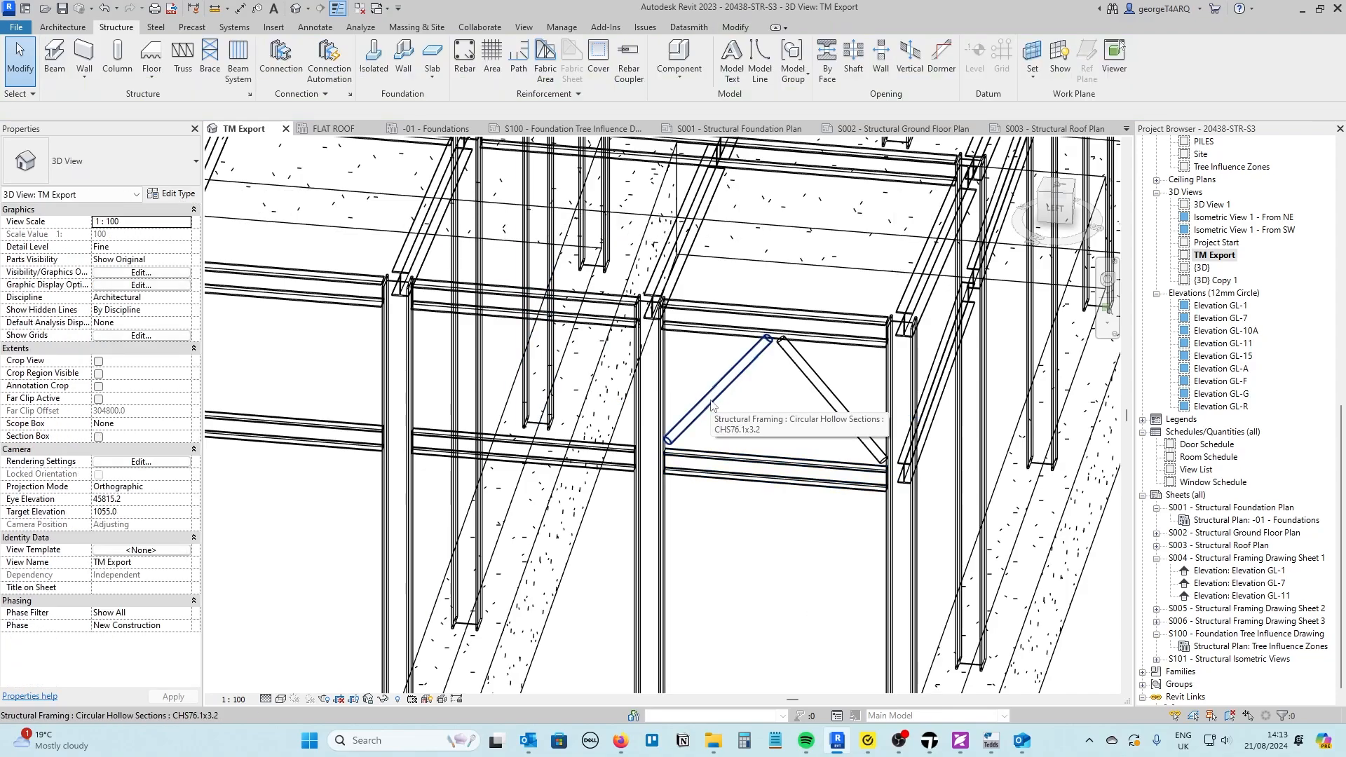
pyautogui.click(708, 403)
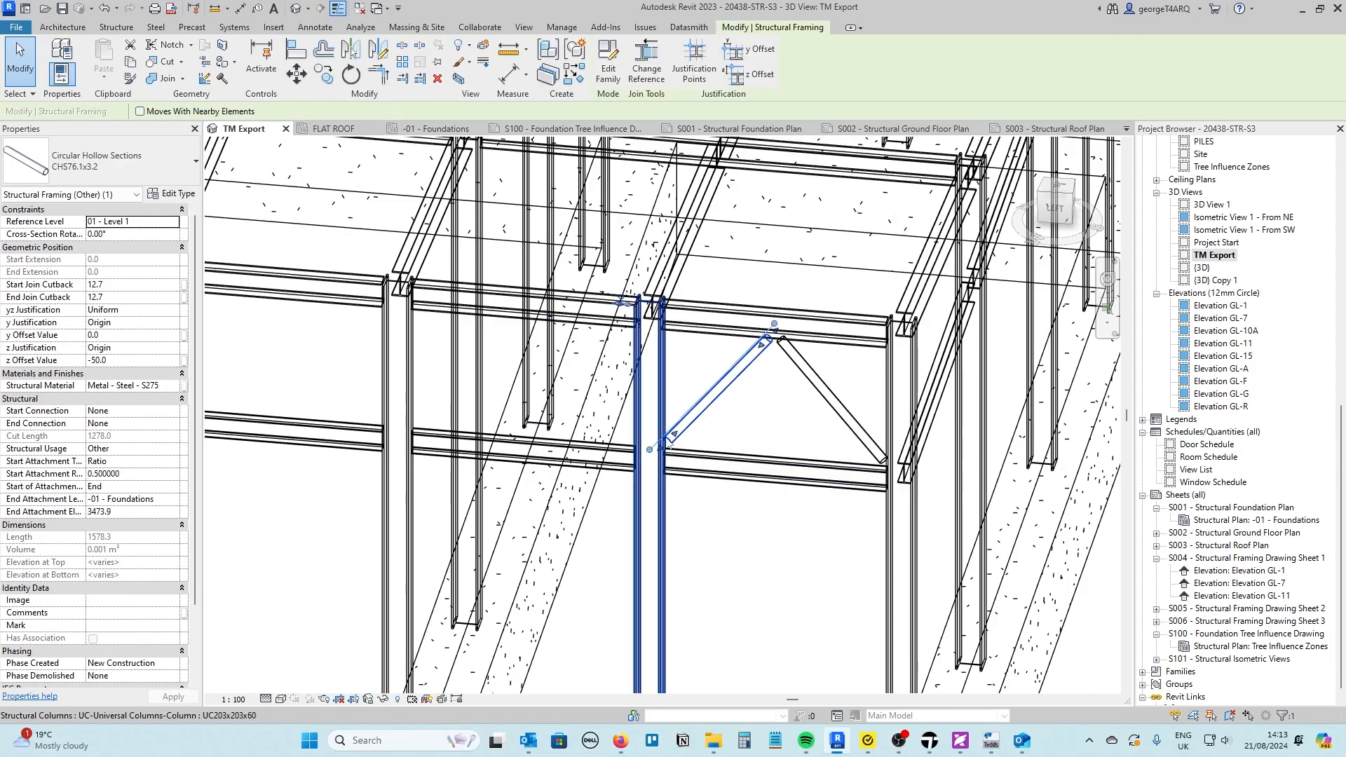
pyautogui.click(773, 463)
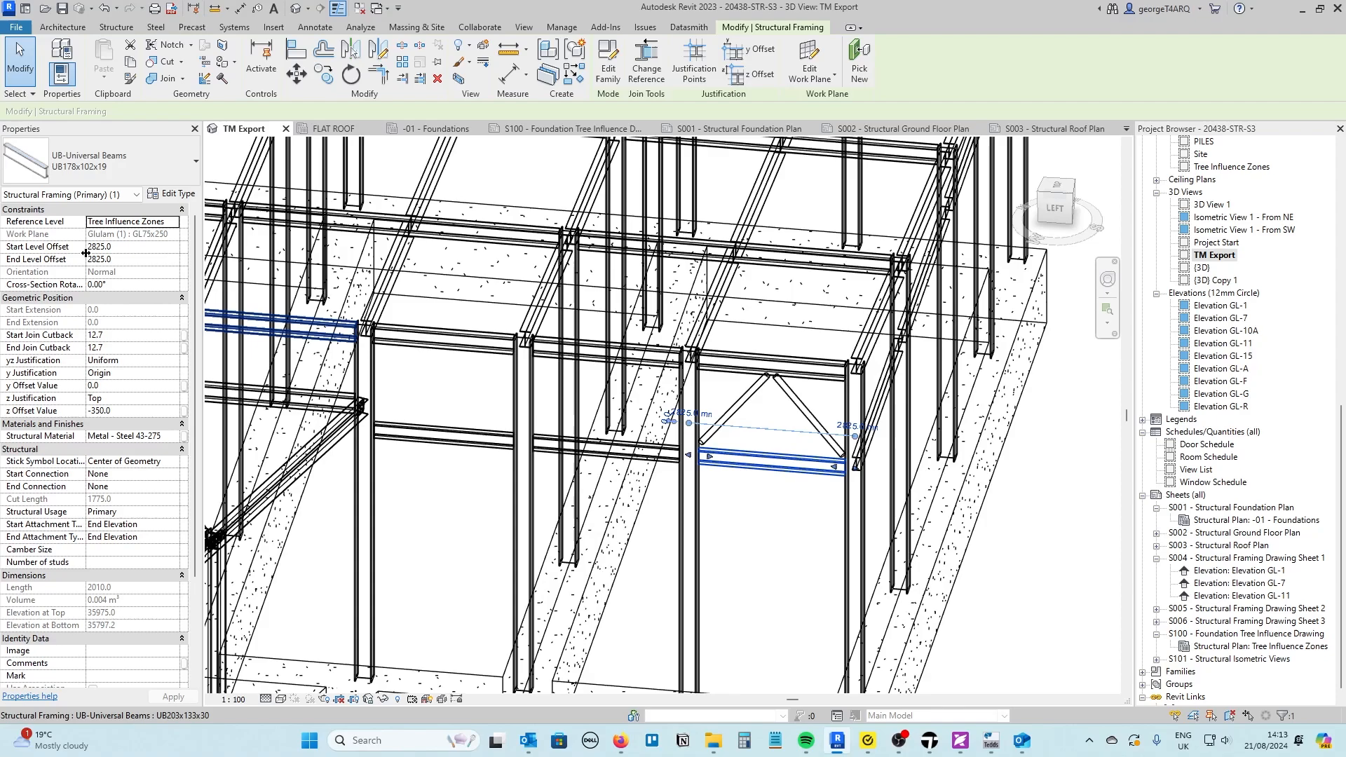
pyautogui.click(730, 509)
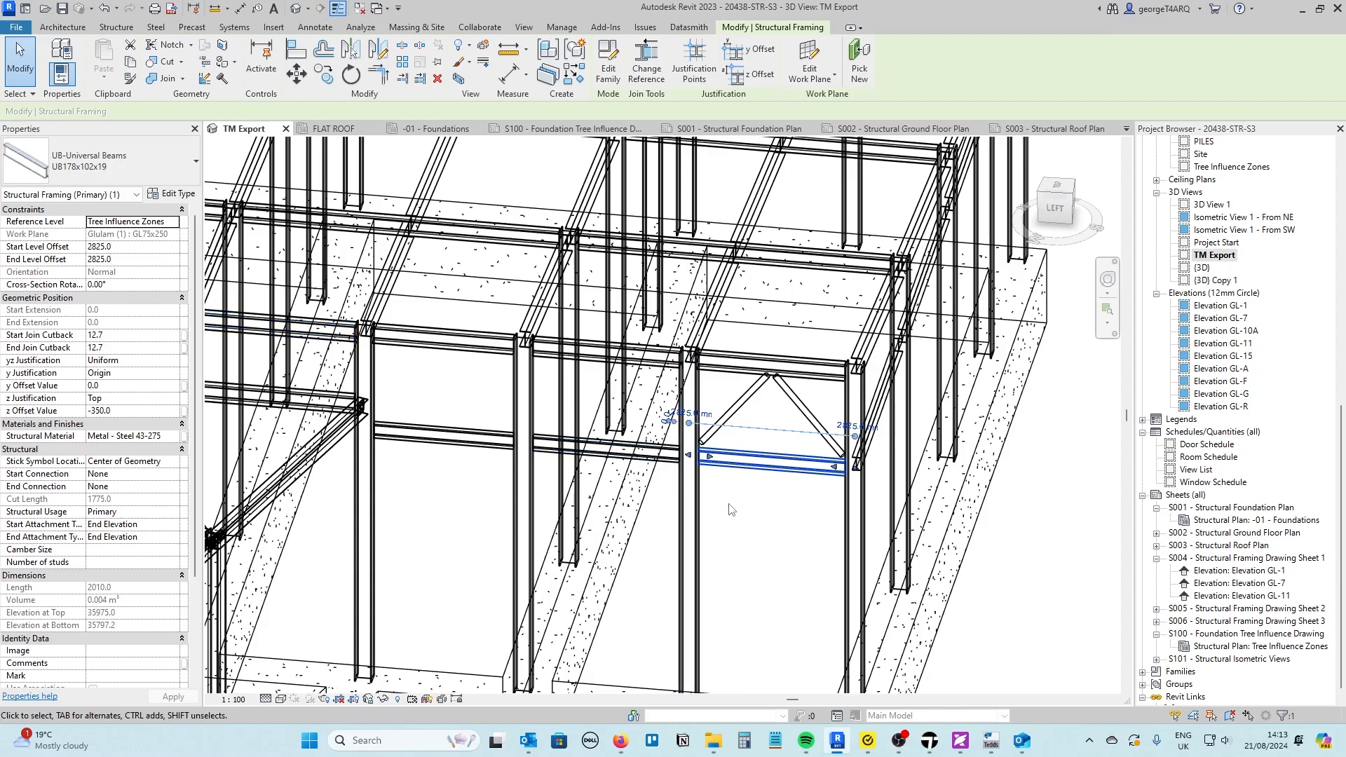
pyautogui.moveTo(751, 551)
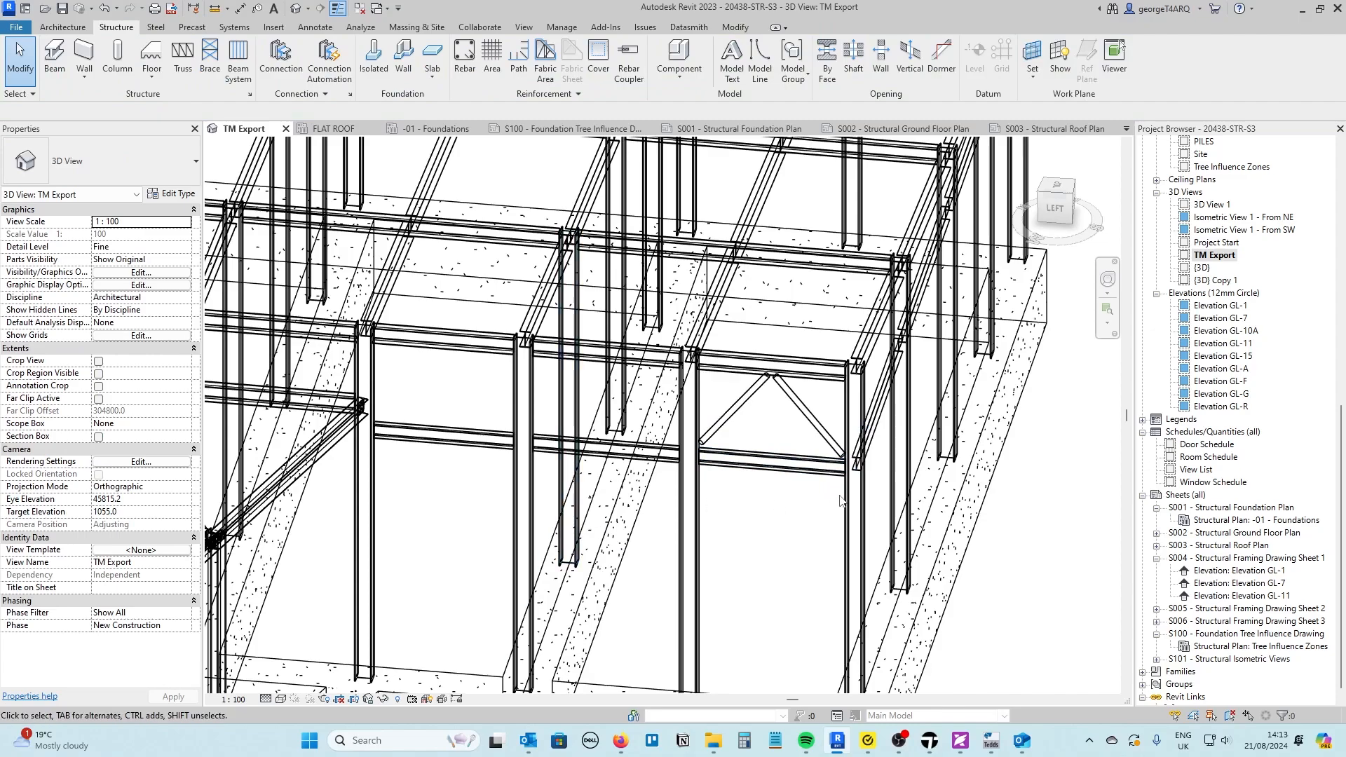
# - Set the right brace's End Attachment Level to FLAT ROOF with -350 elevation
pyautogui.click(746, 477)
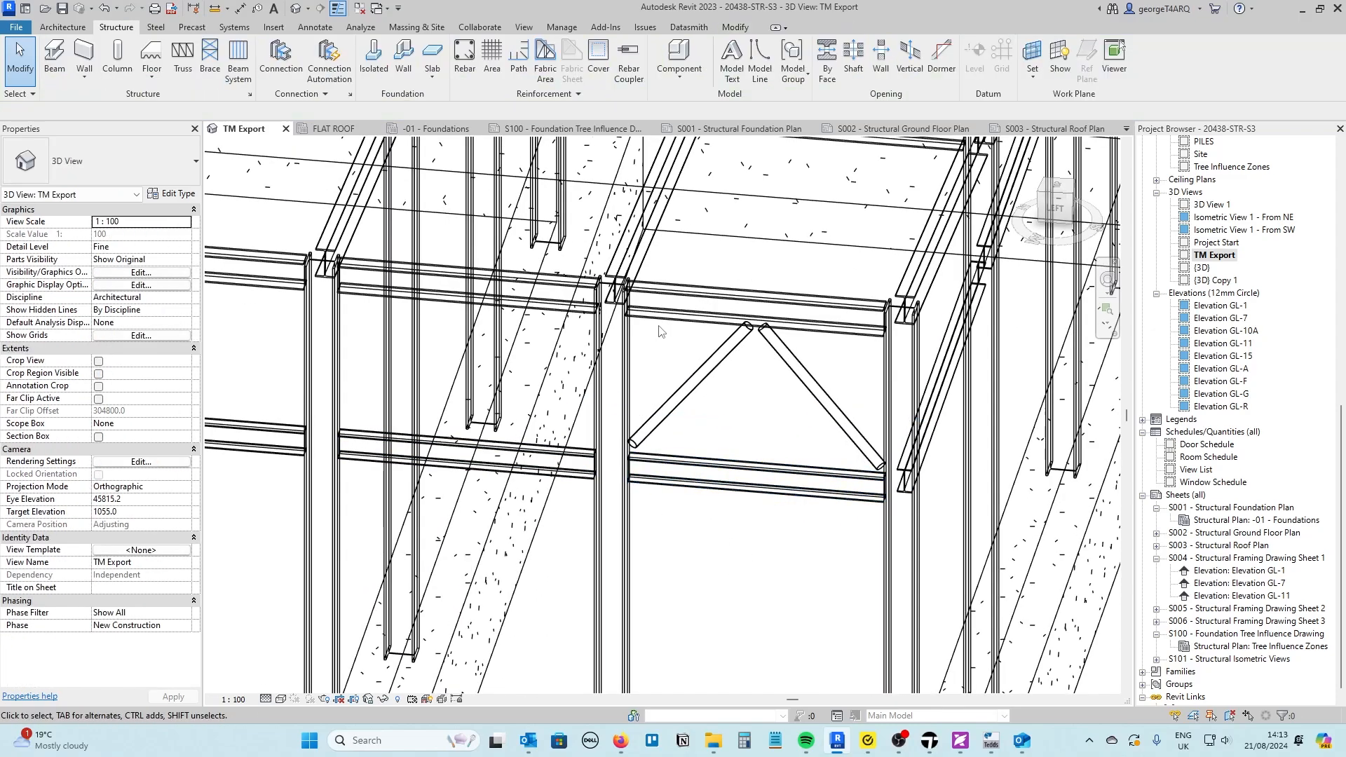
pyautogui.click(696, 386)
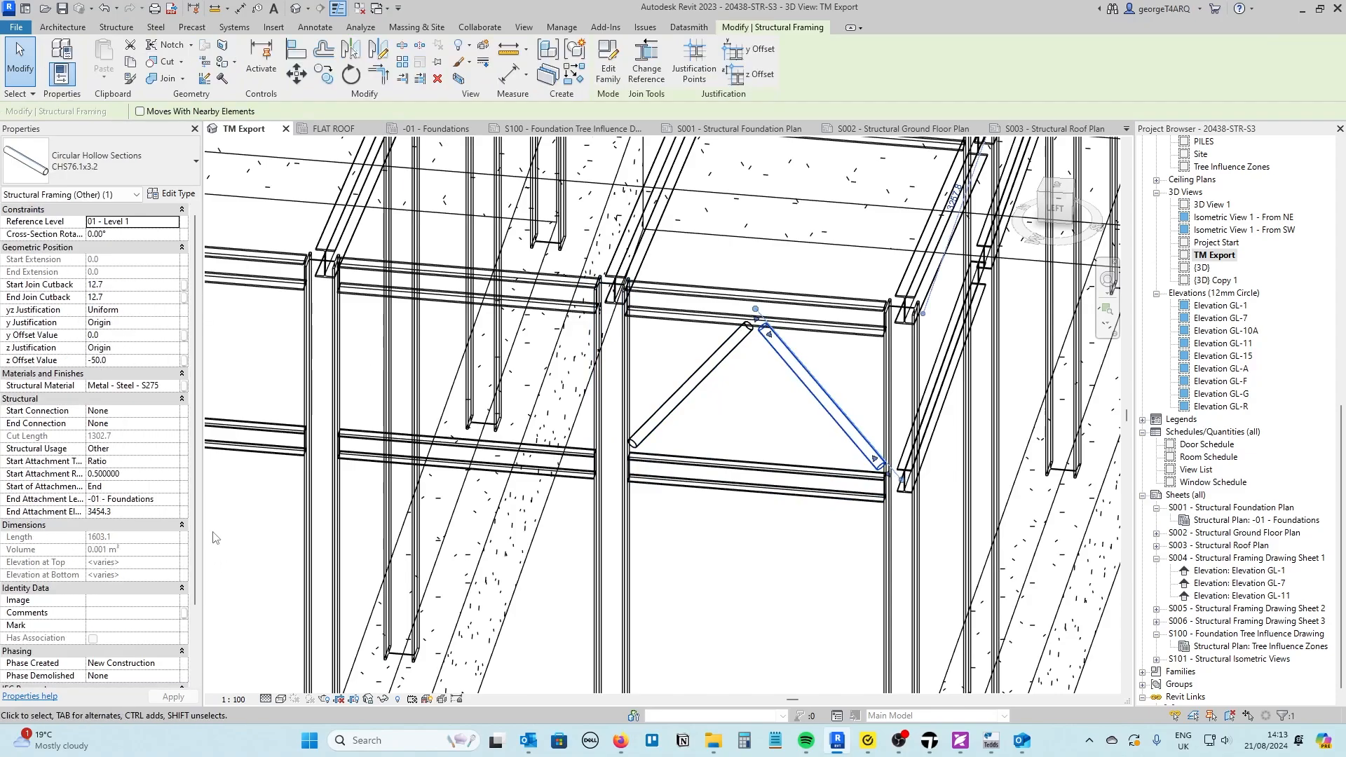
pyautogui.click(133, 498)
pyautogui.write('-350')
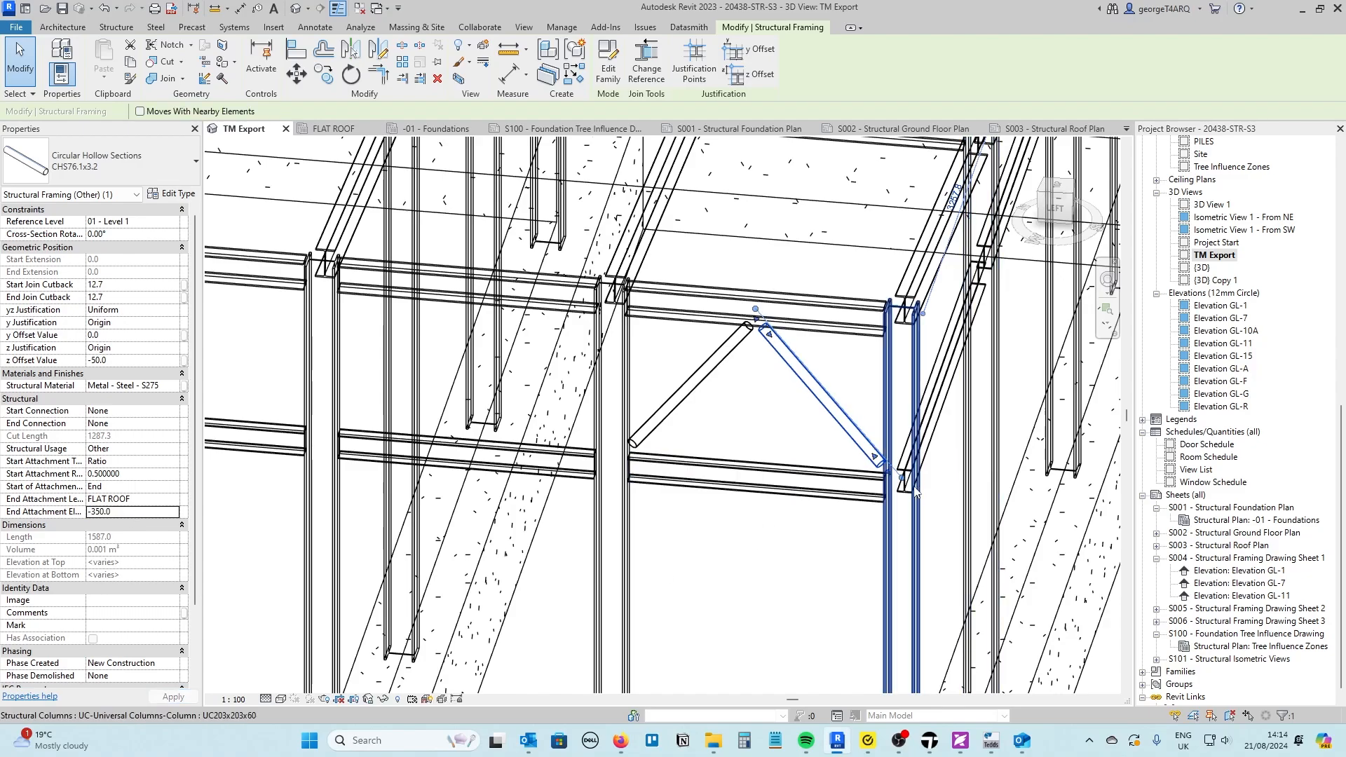
pyautogui.click(743, 570)
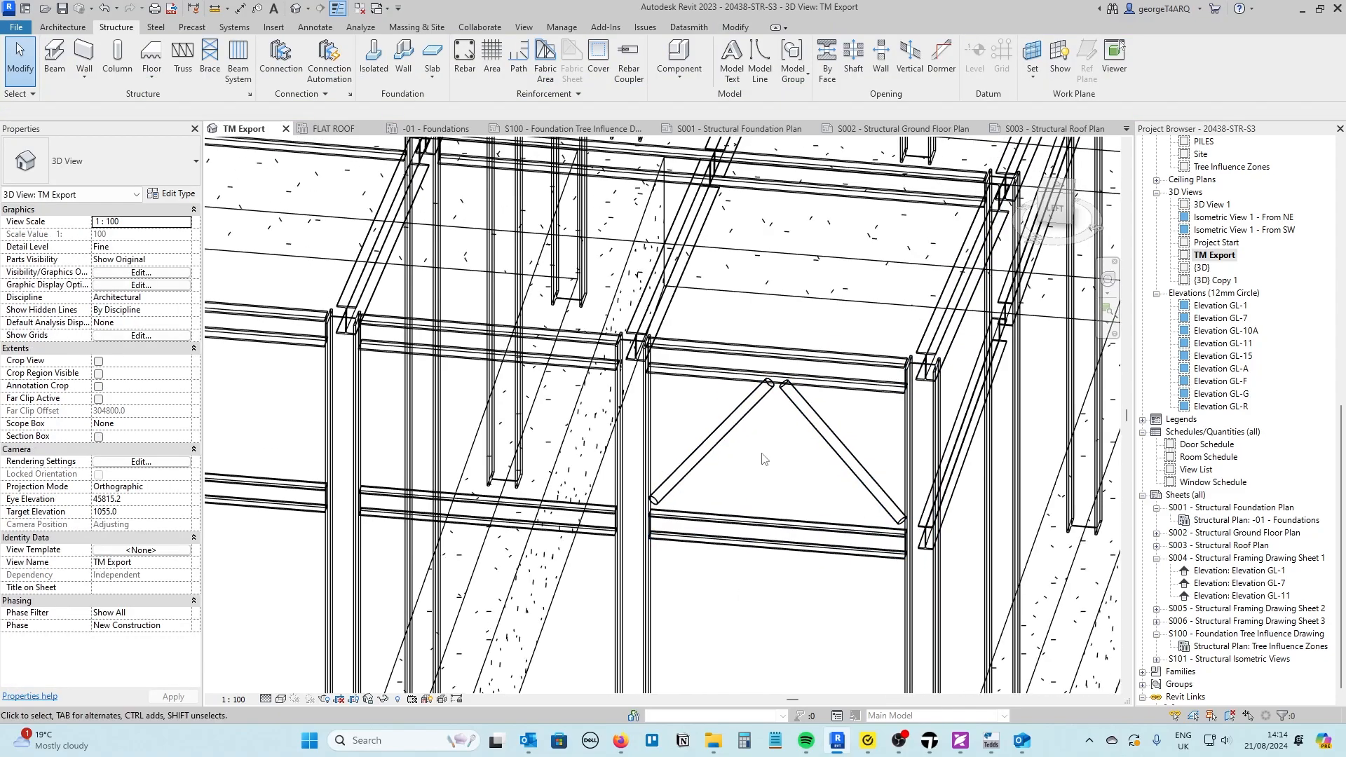
# - Start a structural connection from the Steel connection tools
pyautogui.click(258, 148)
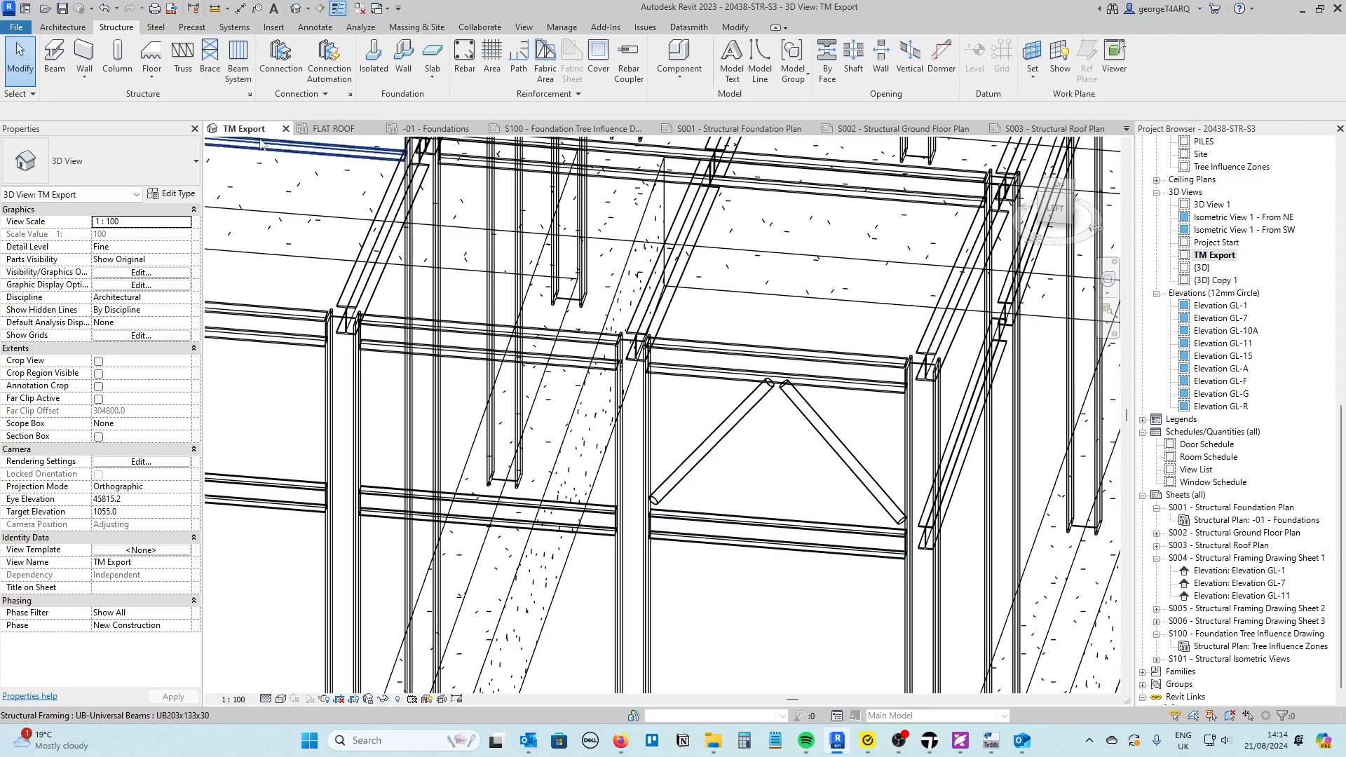
pyautogui.click(703, 438)
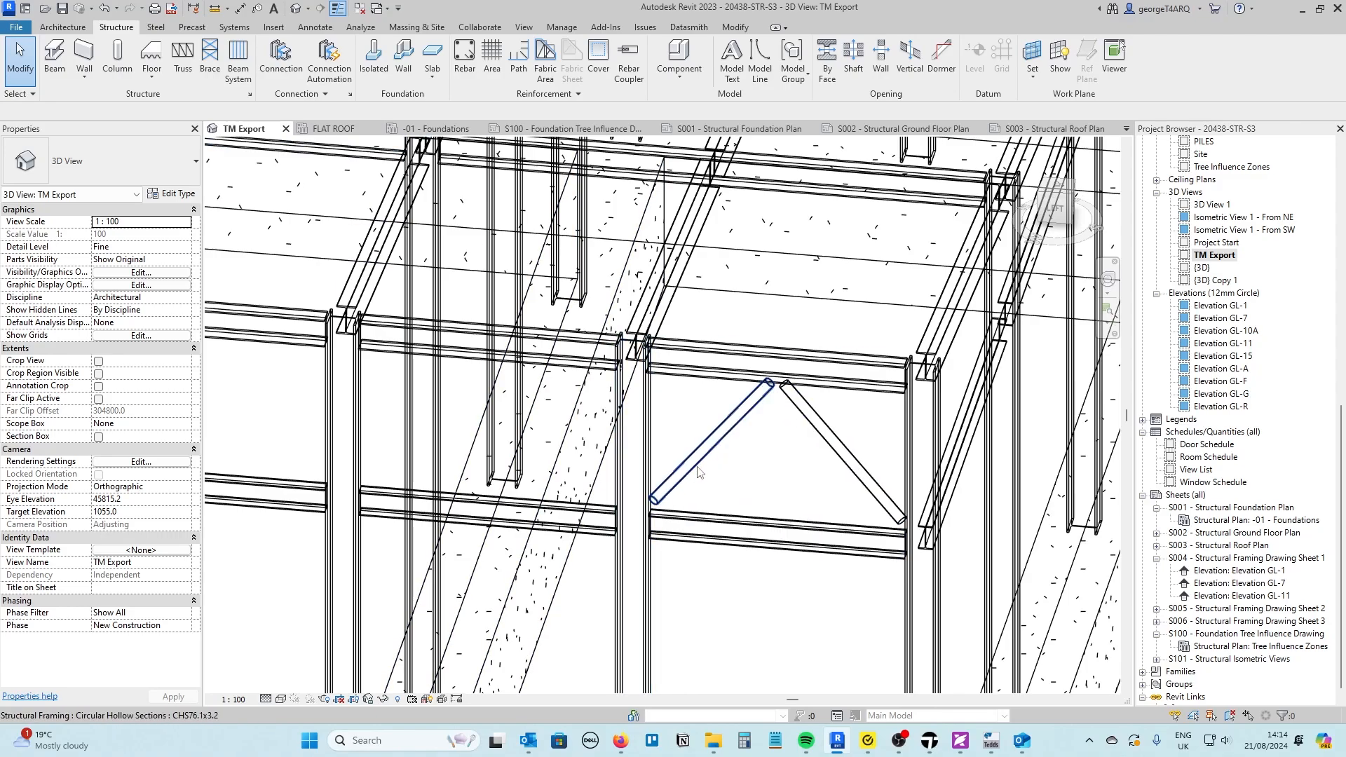
pyautogui.moveTo(745, 404)
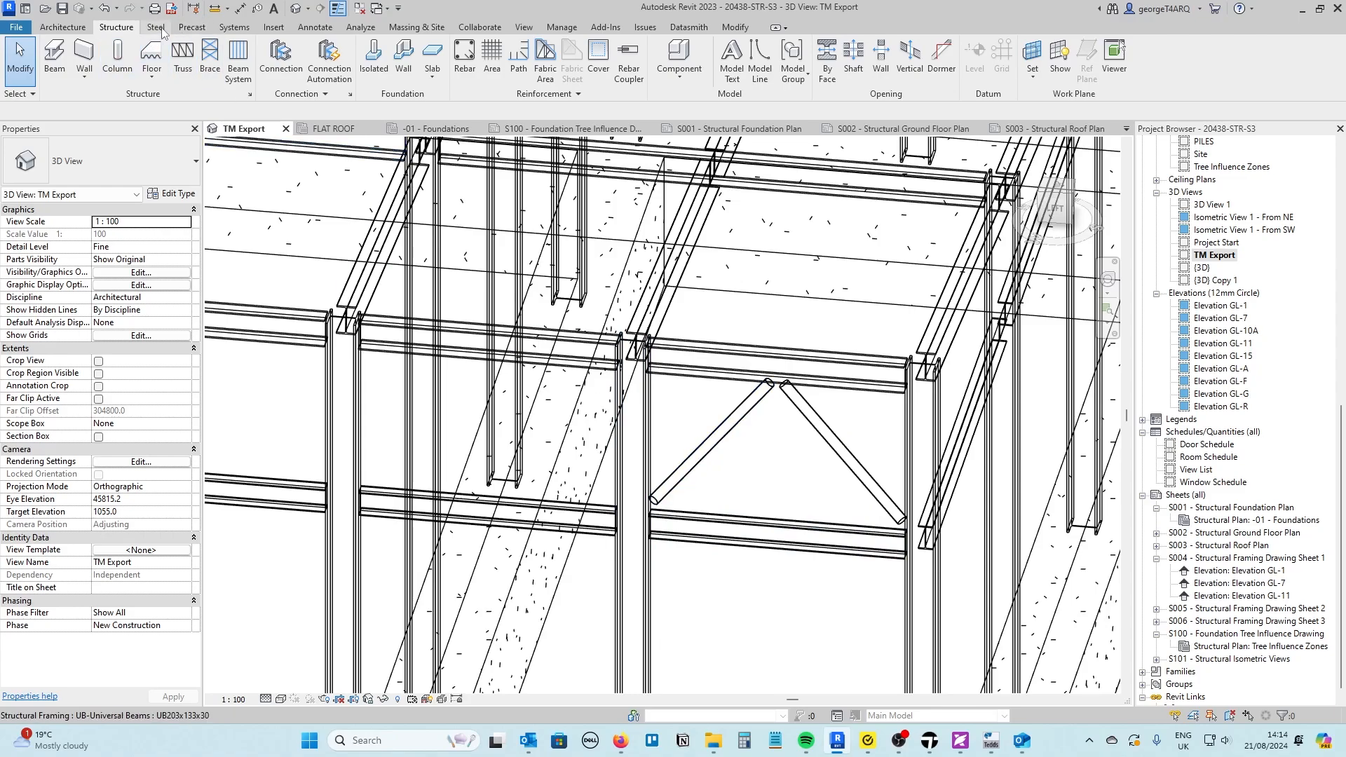
pyautogui.click(156, 26)
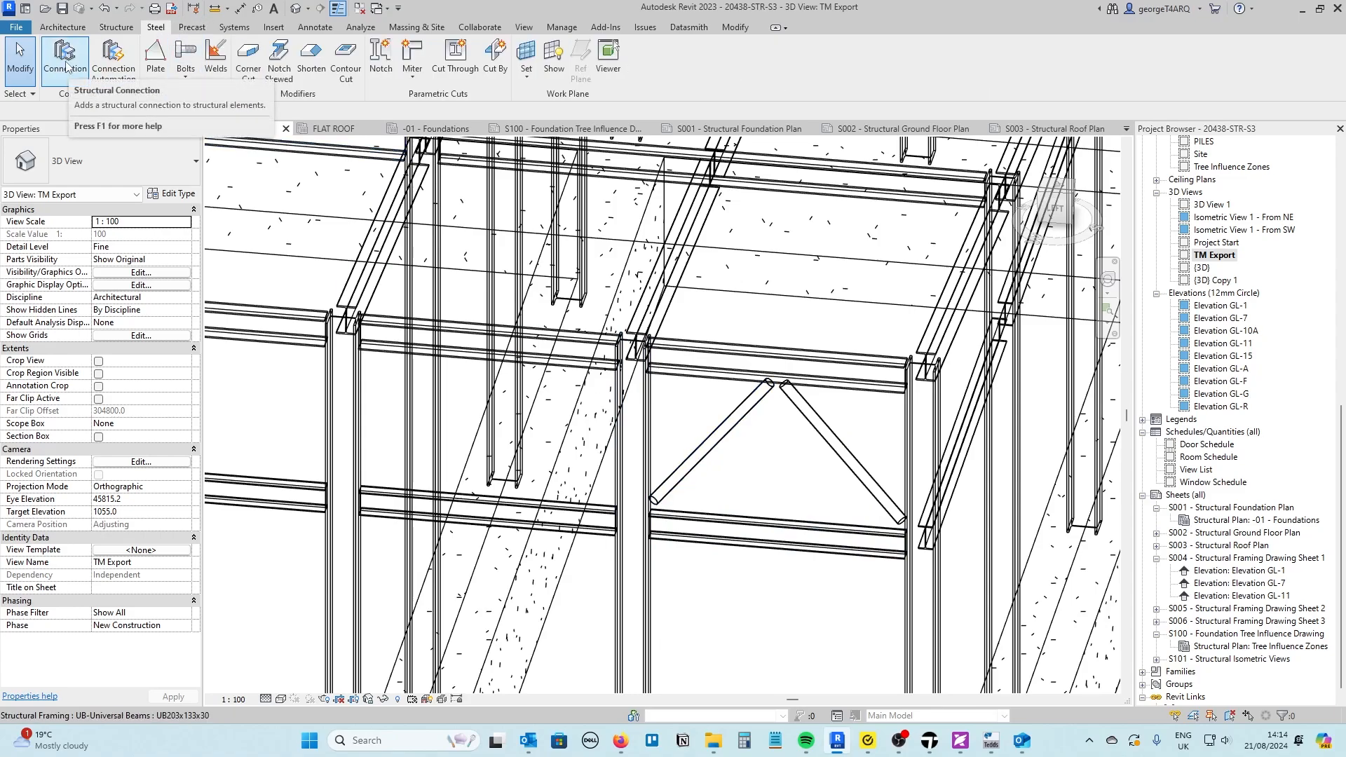
pyautogui.click(64, 60)
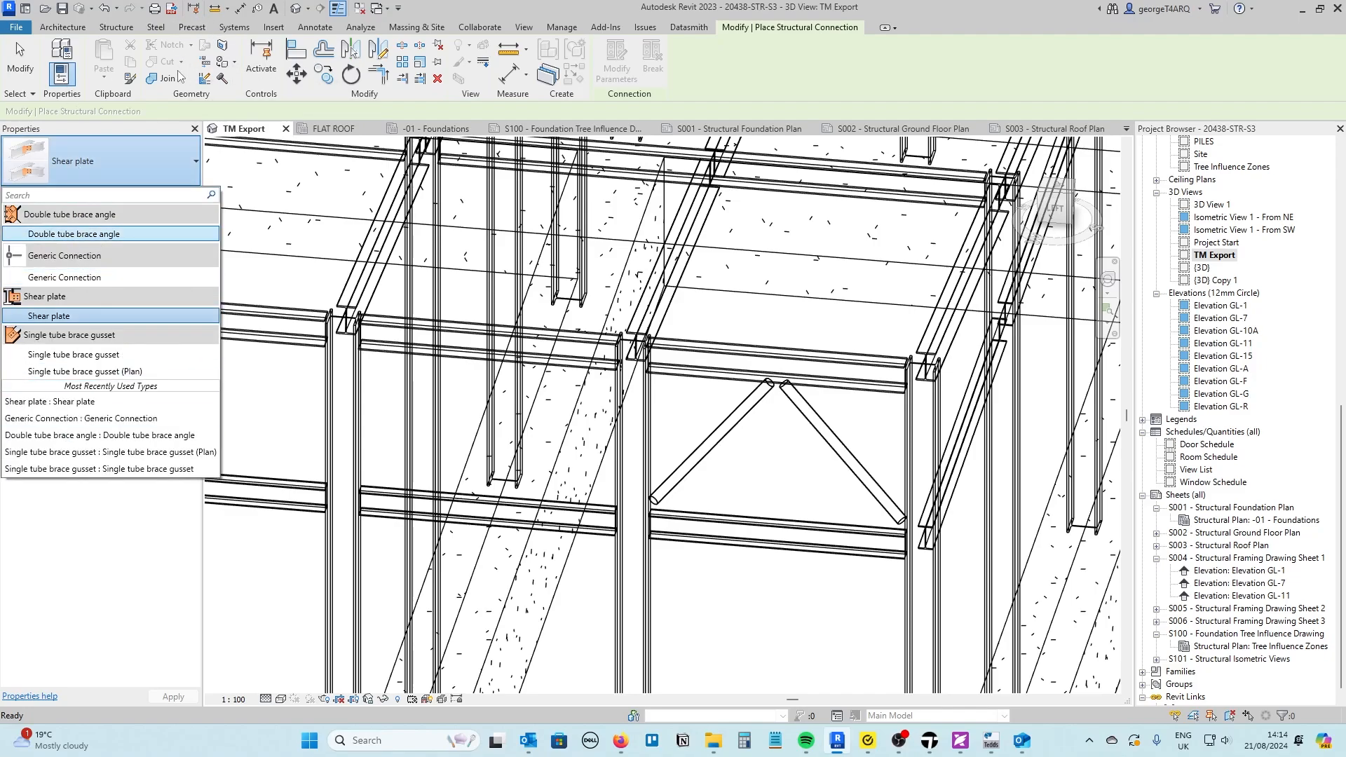
pyautogui.moveTo(91, 241)
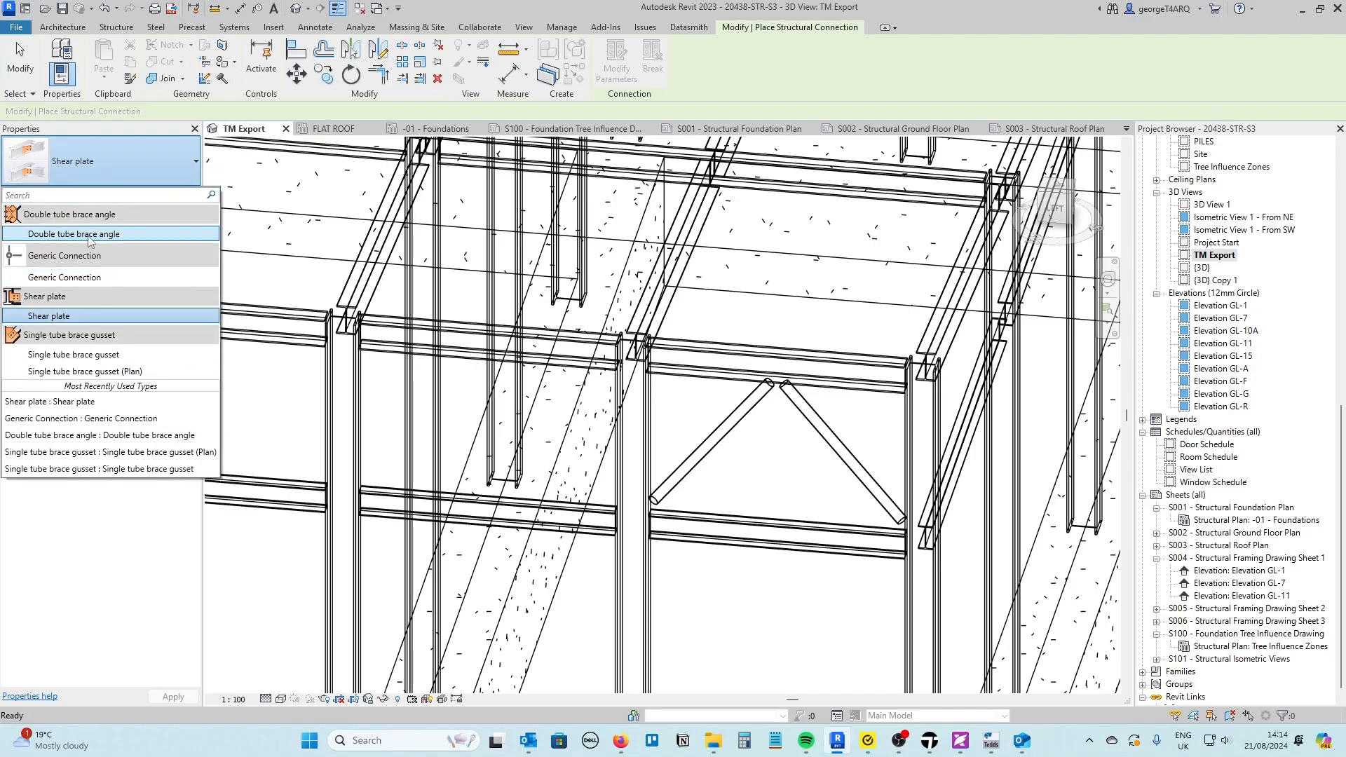
# - Place a Double tube brace angle connection joining both braces to the top beam
pyautogui.click(73, 233)
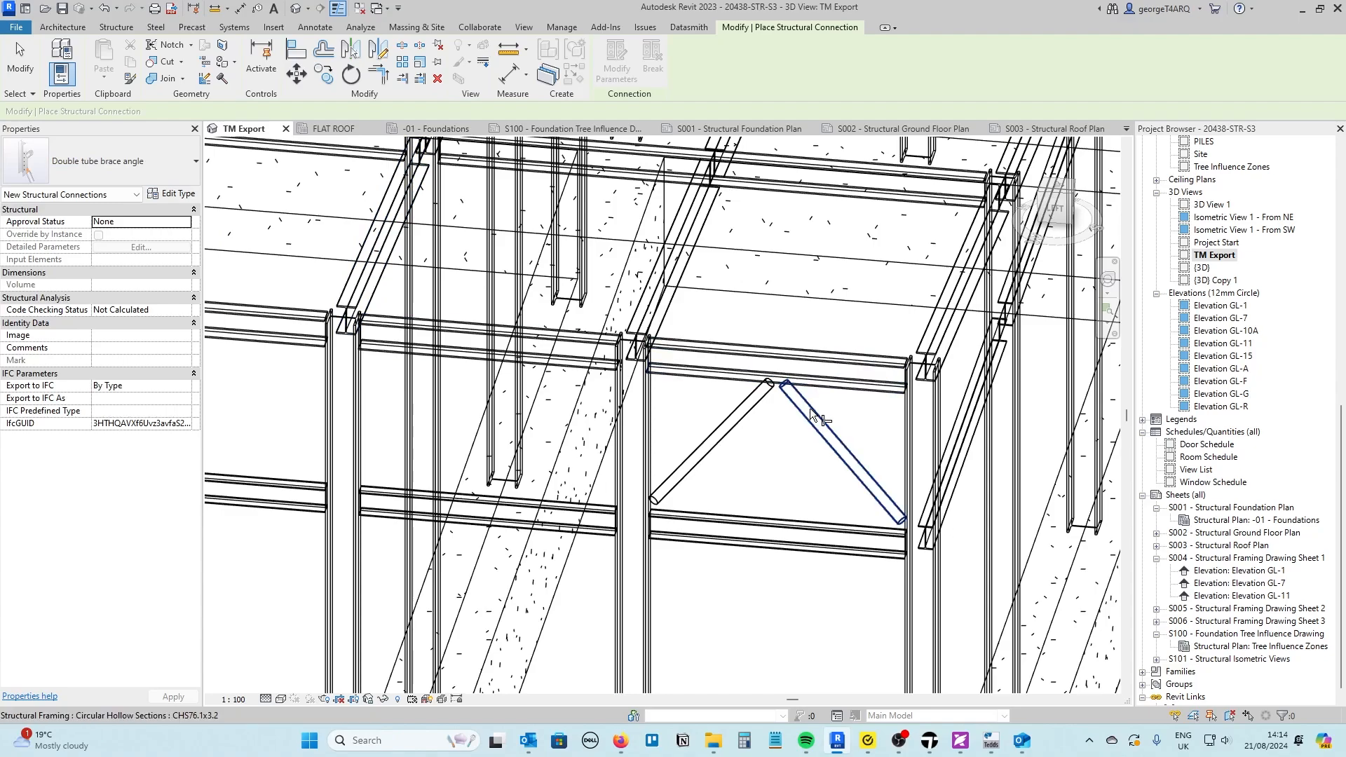
pyautogui.click(790, 356)
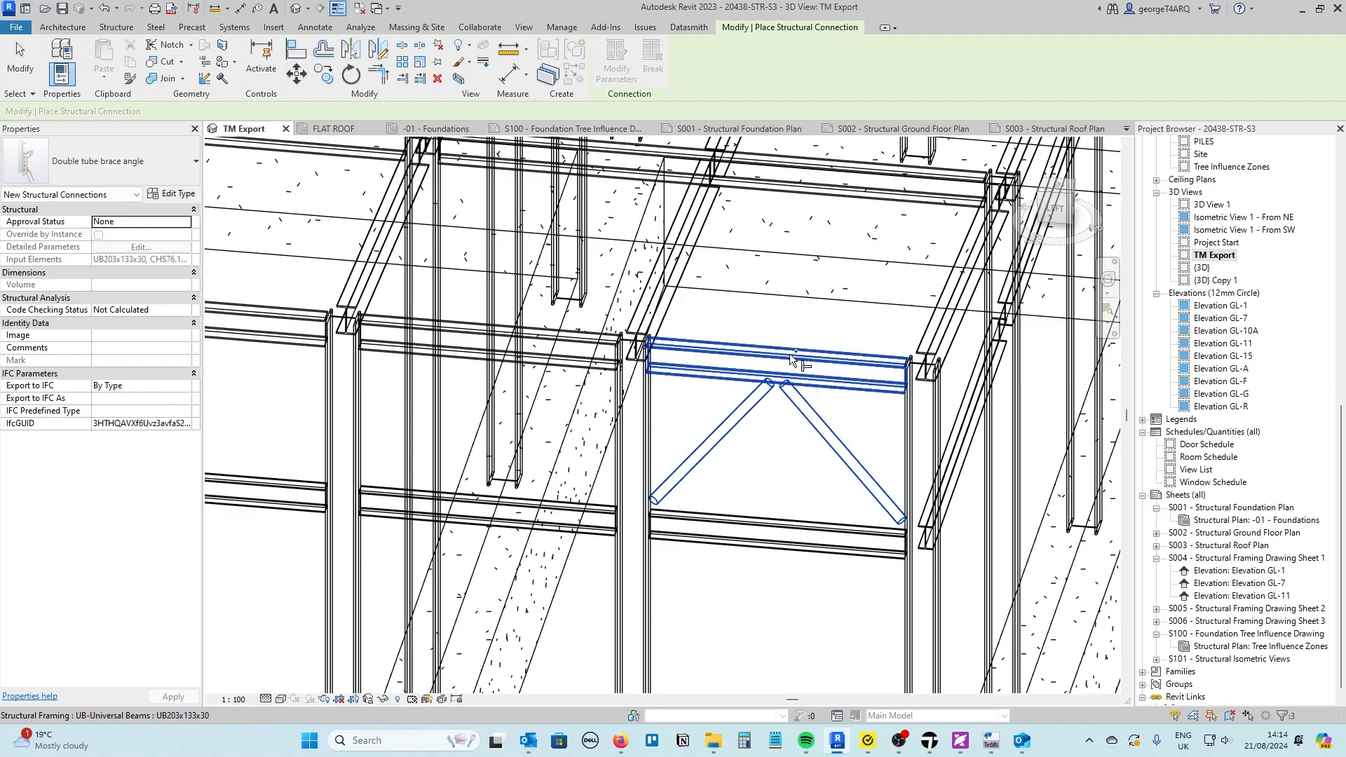
pyautogui.moveTo(784, 449)
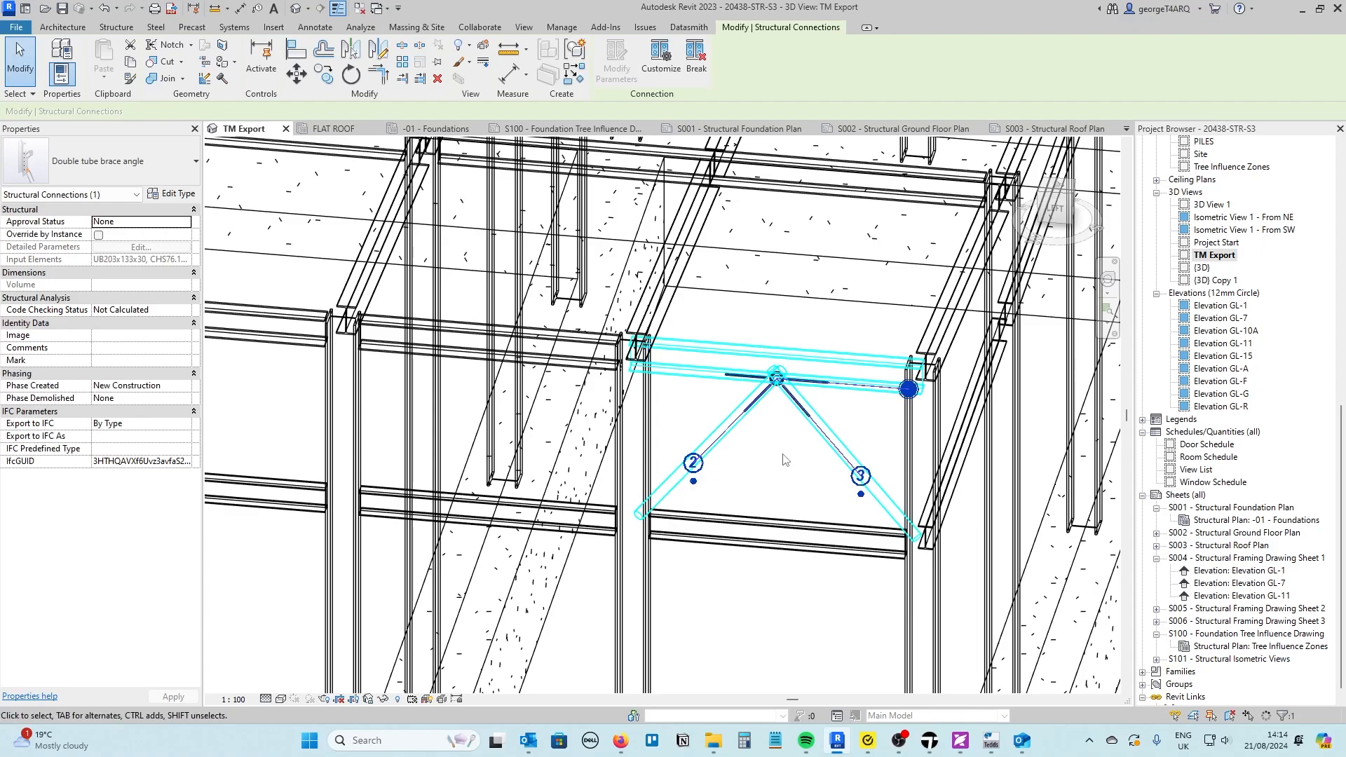
pyautogui.click(781, 532)
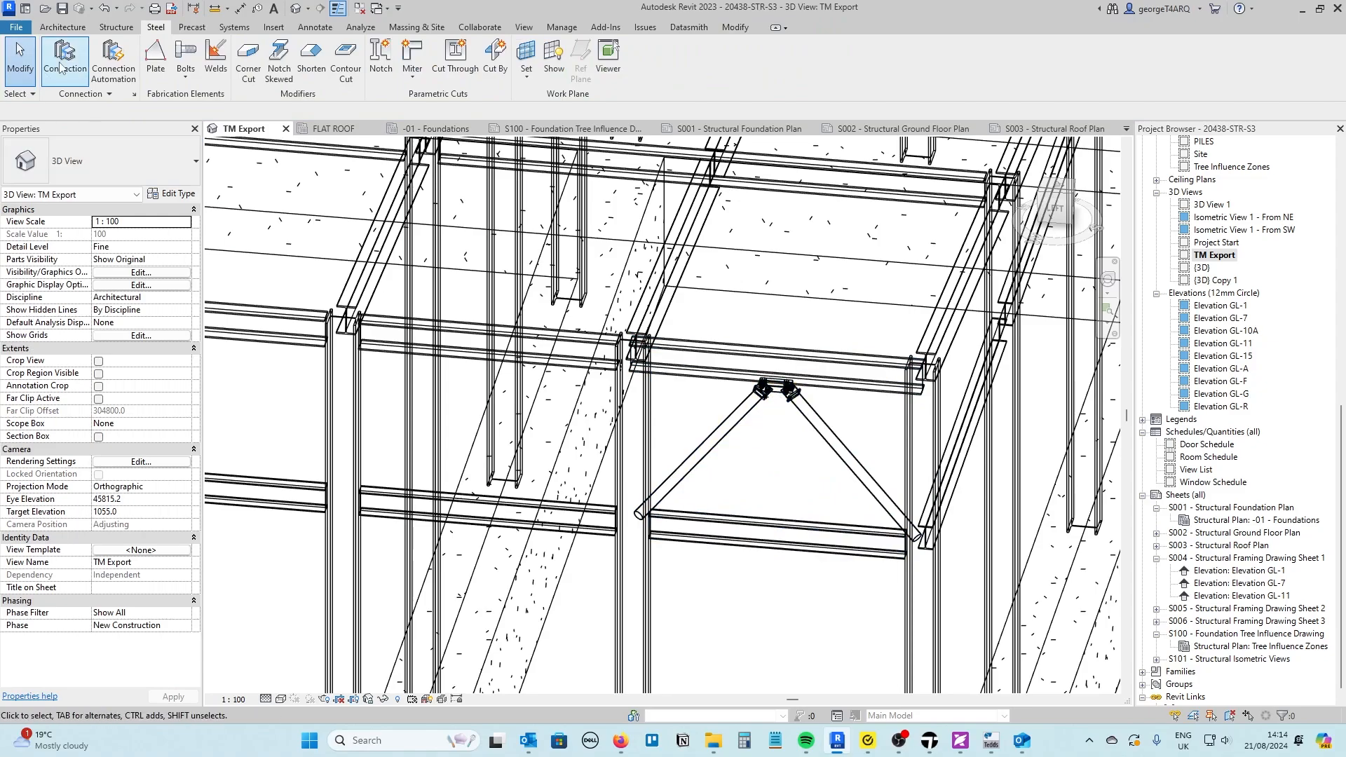
# - Place Double tube brace angle connections at both lower brace ends on the bottom beam
pyautogui.click(65, 60)
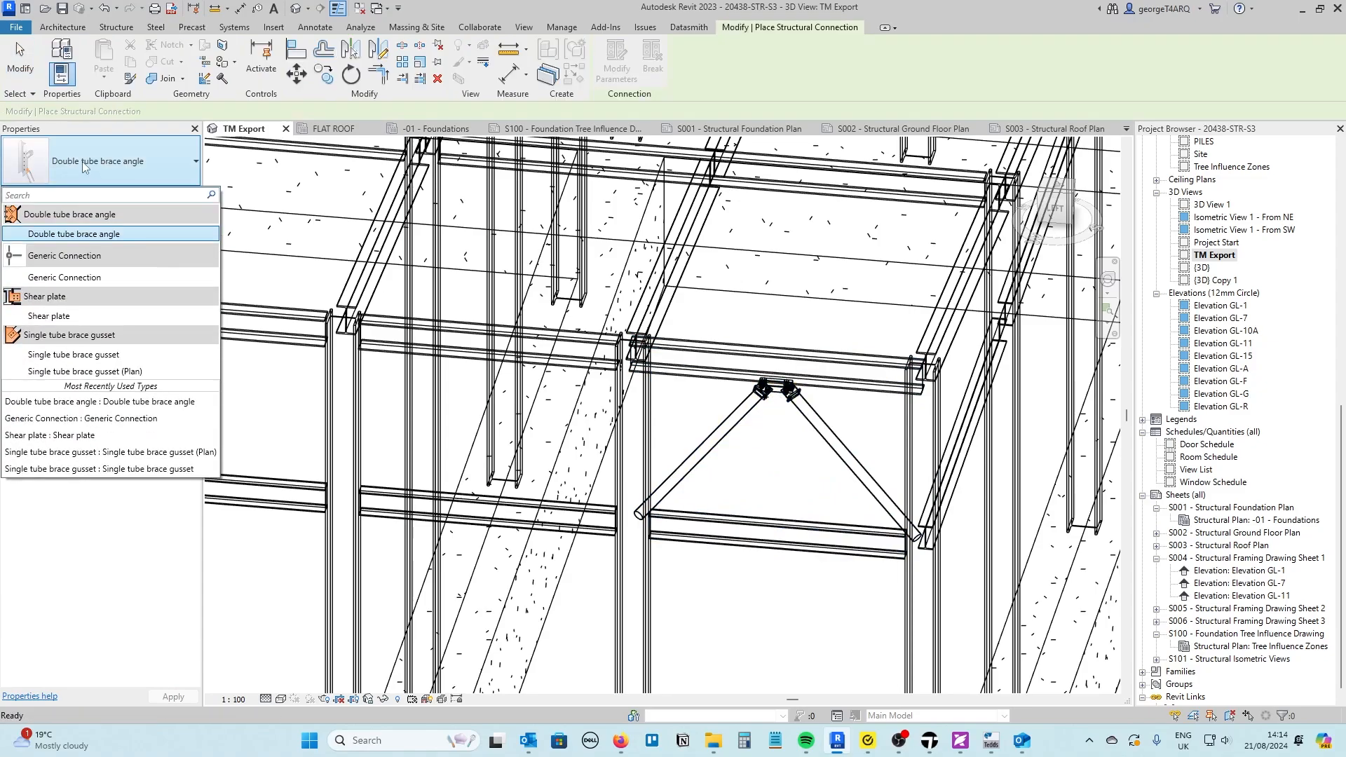
pyautogui.click(72, 335)
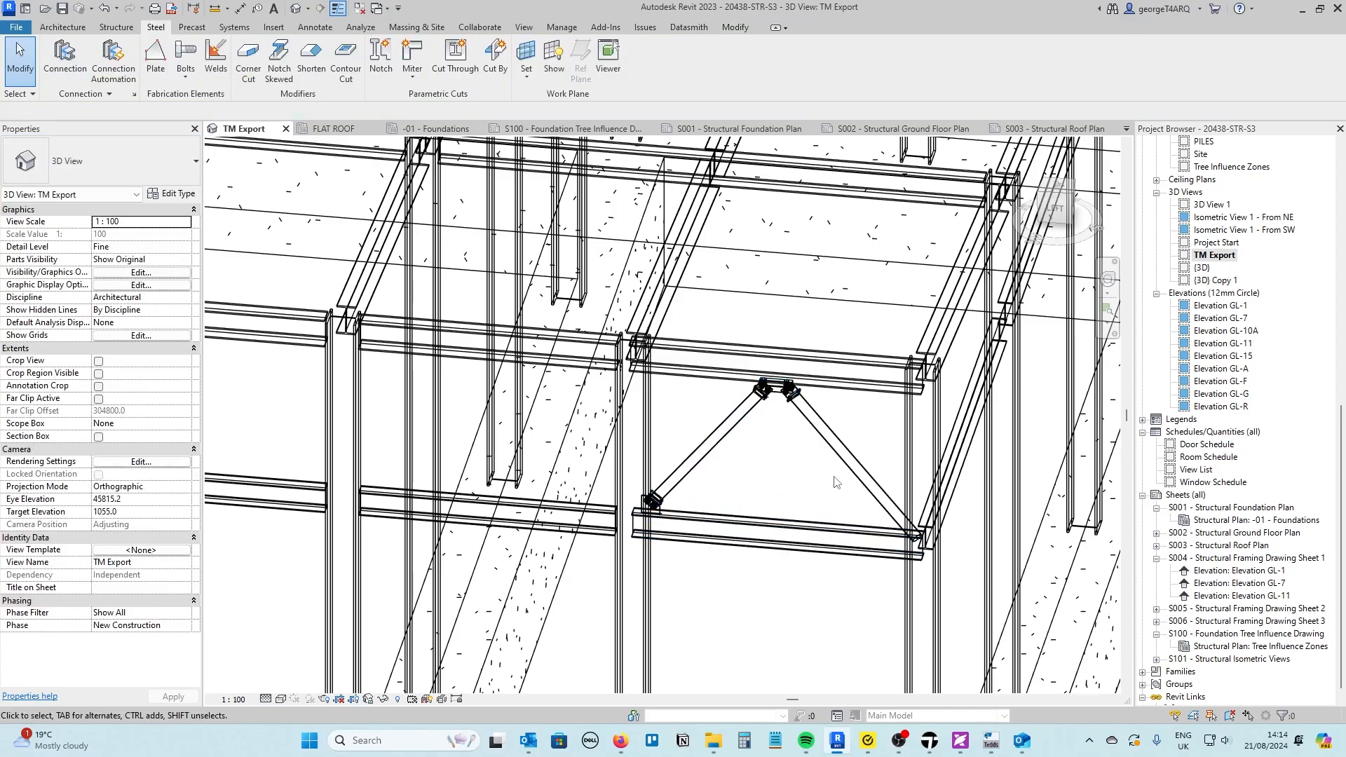
pyautogui.moveTo(64, 60)
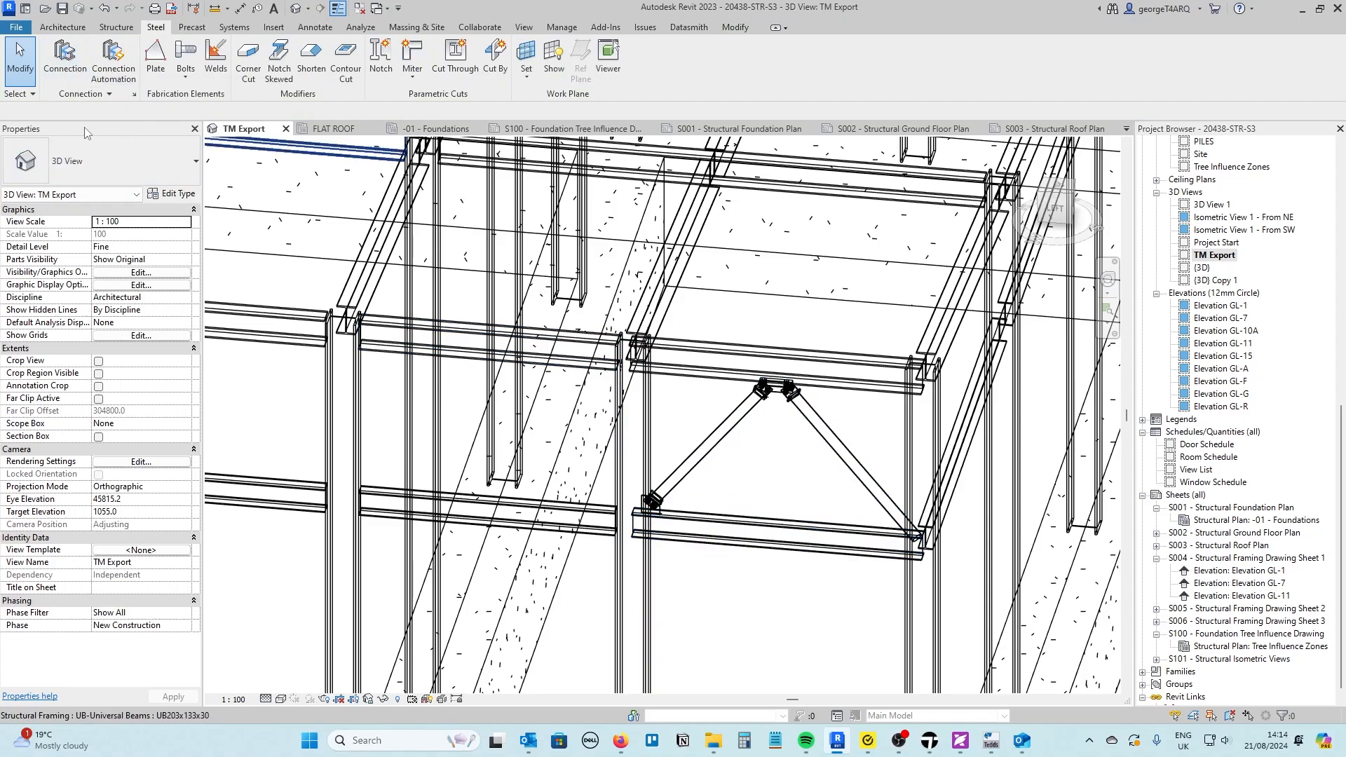
pyautogui.click(772, 532)
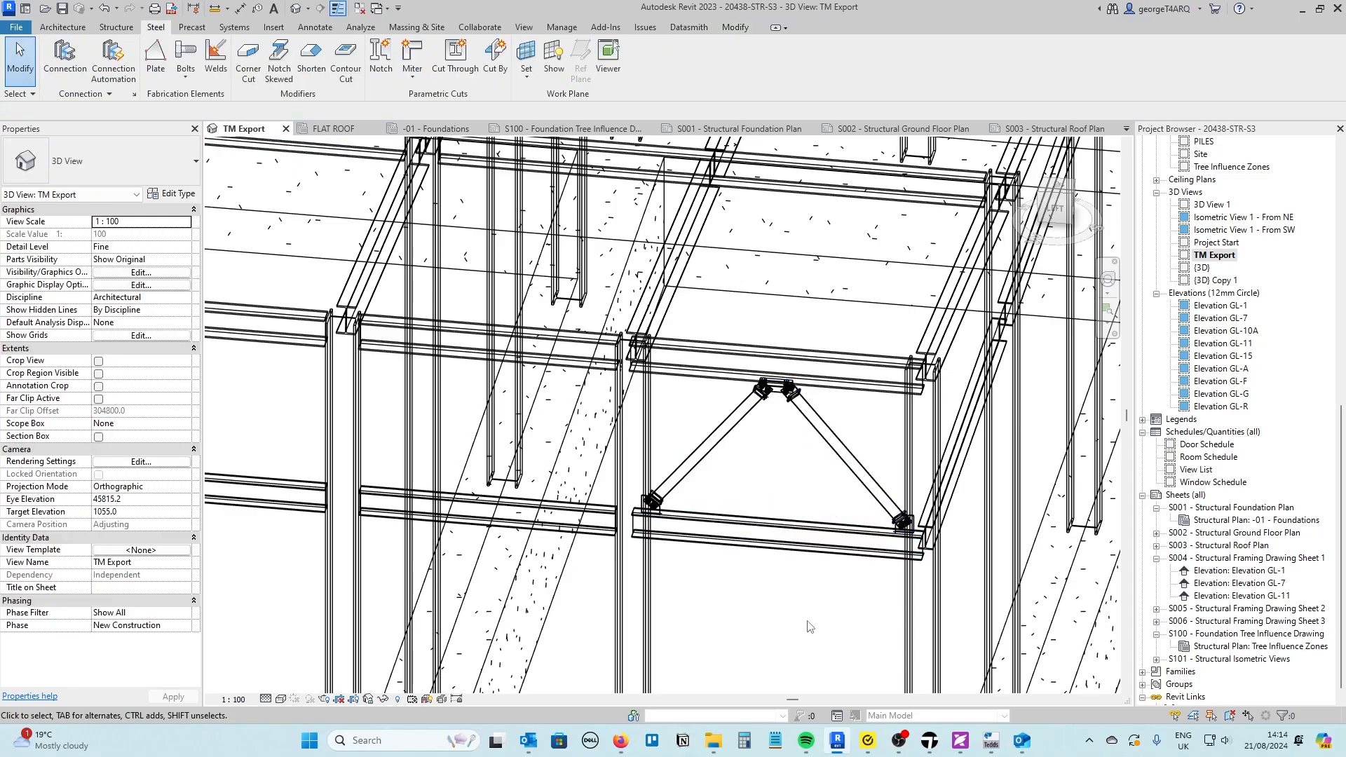
pyautogui.click(772, 537)
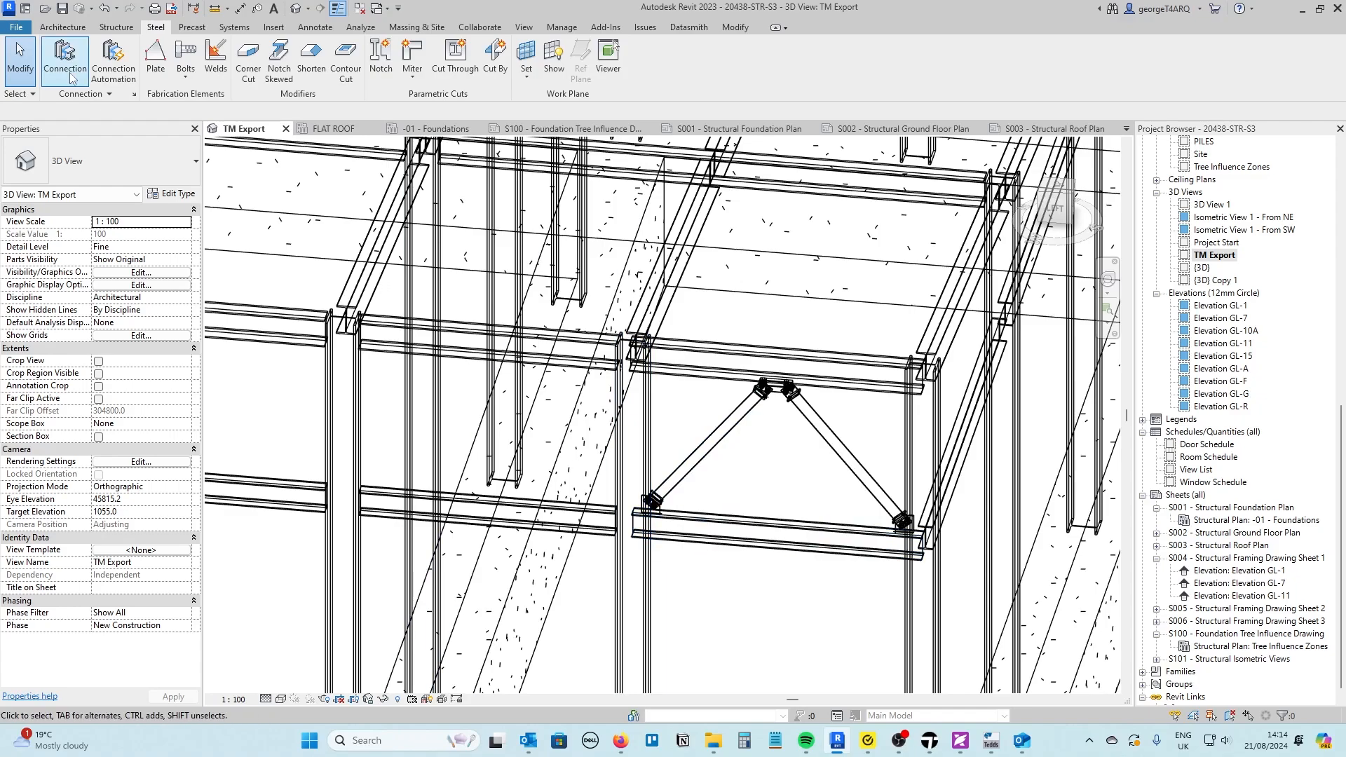
# - Place Shear plate connections at the left and right ends of the lower beam to their columns
pyautogui.click(64, 58)
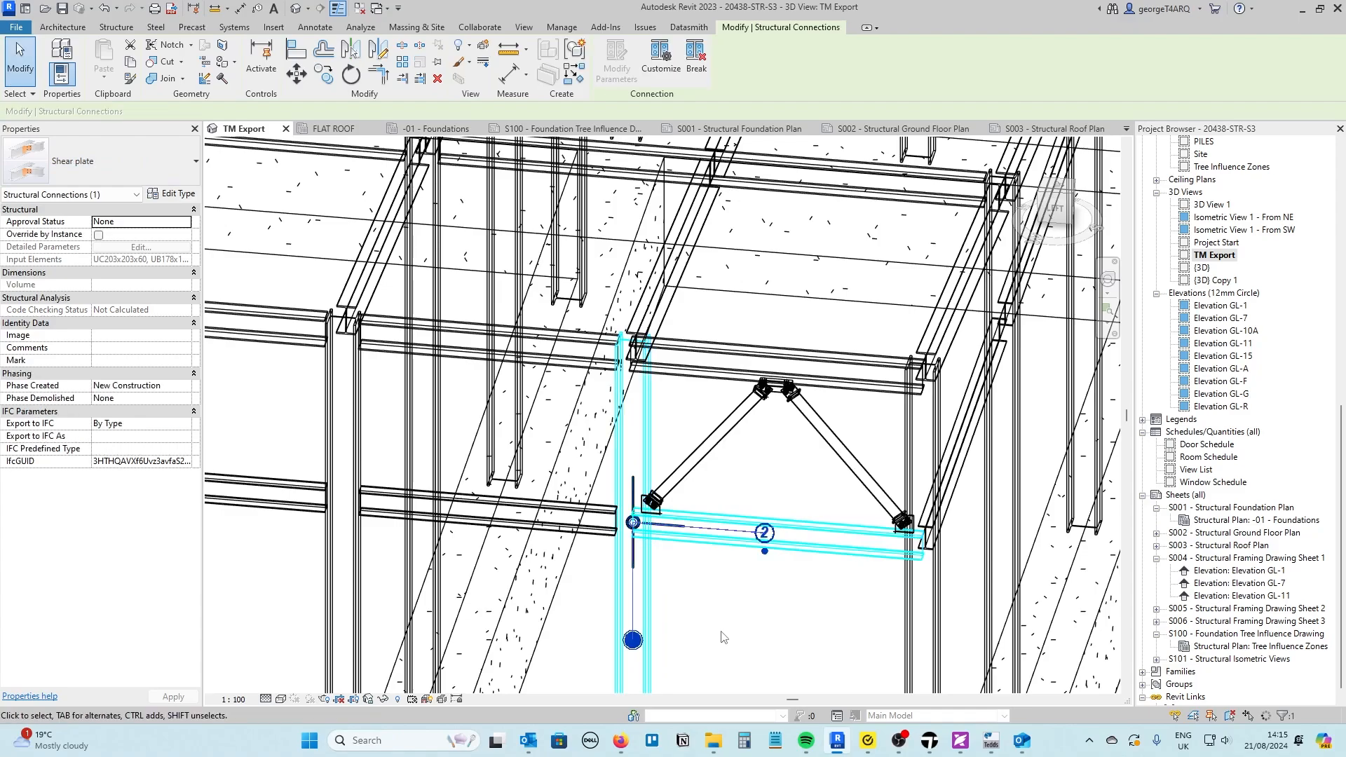
pyautogui.moveTo(736, 617)
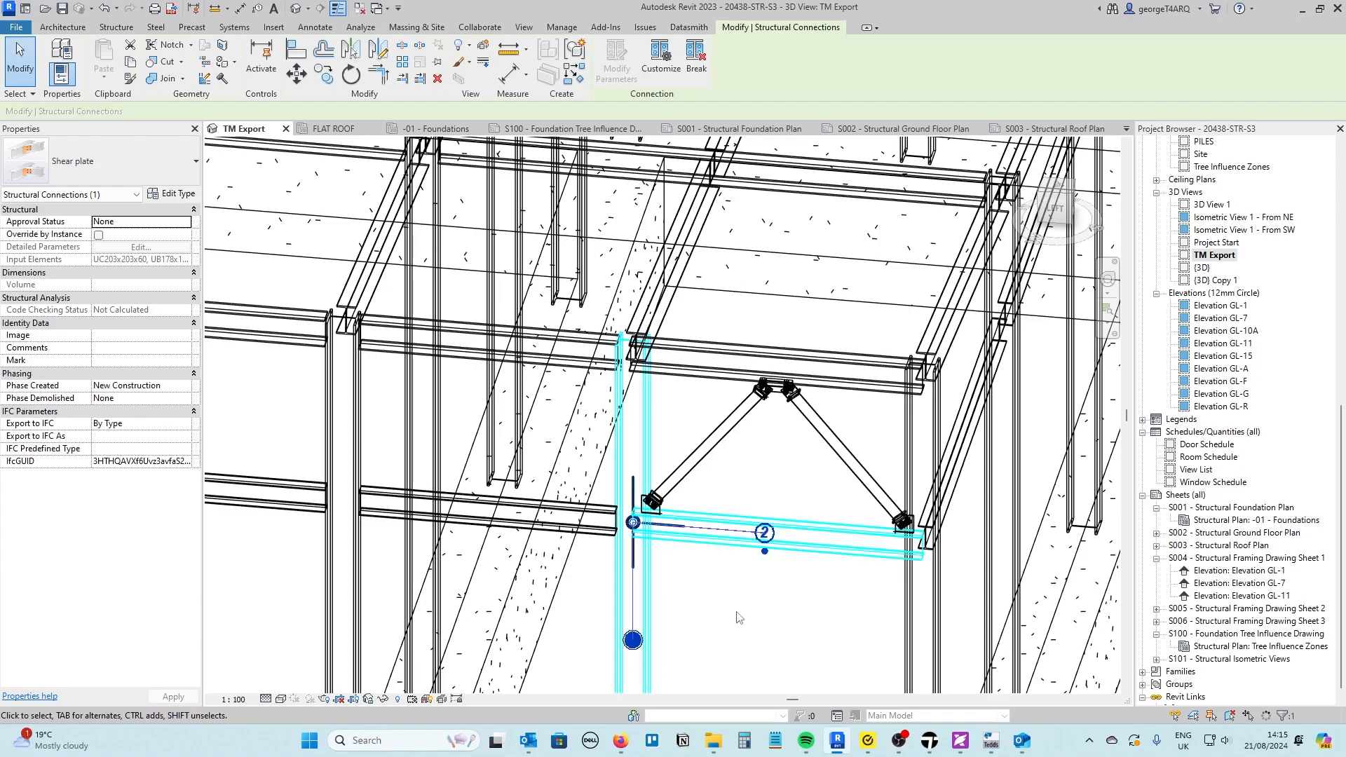
pyautogui.moveTo(710, 614)
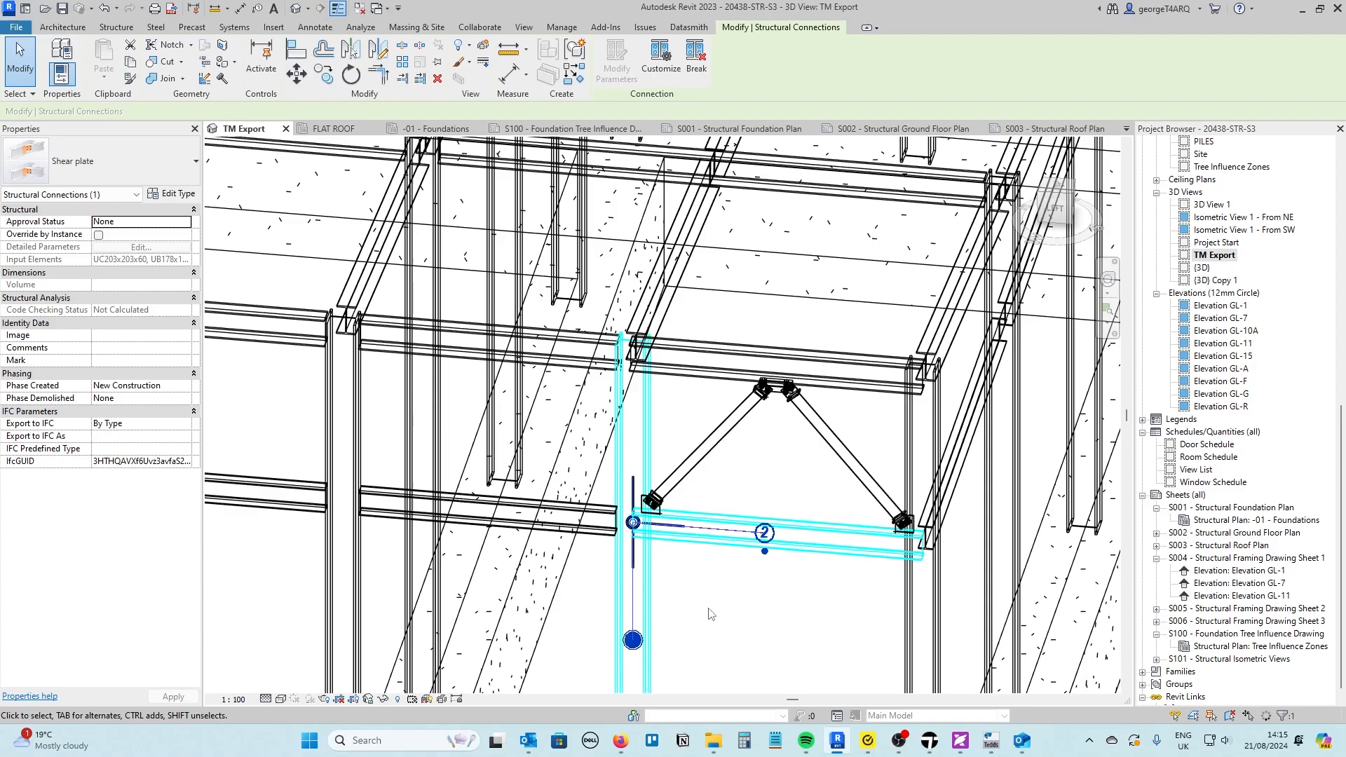
pyautogui.click(730, 624)
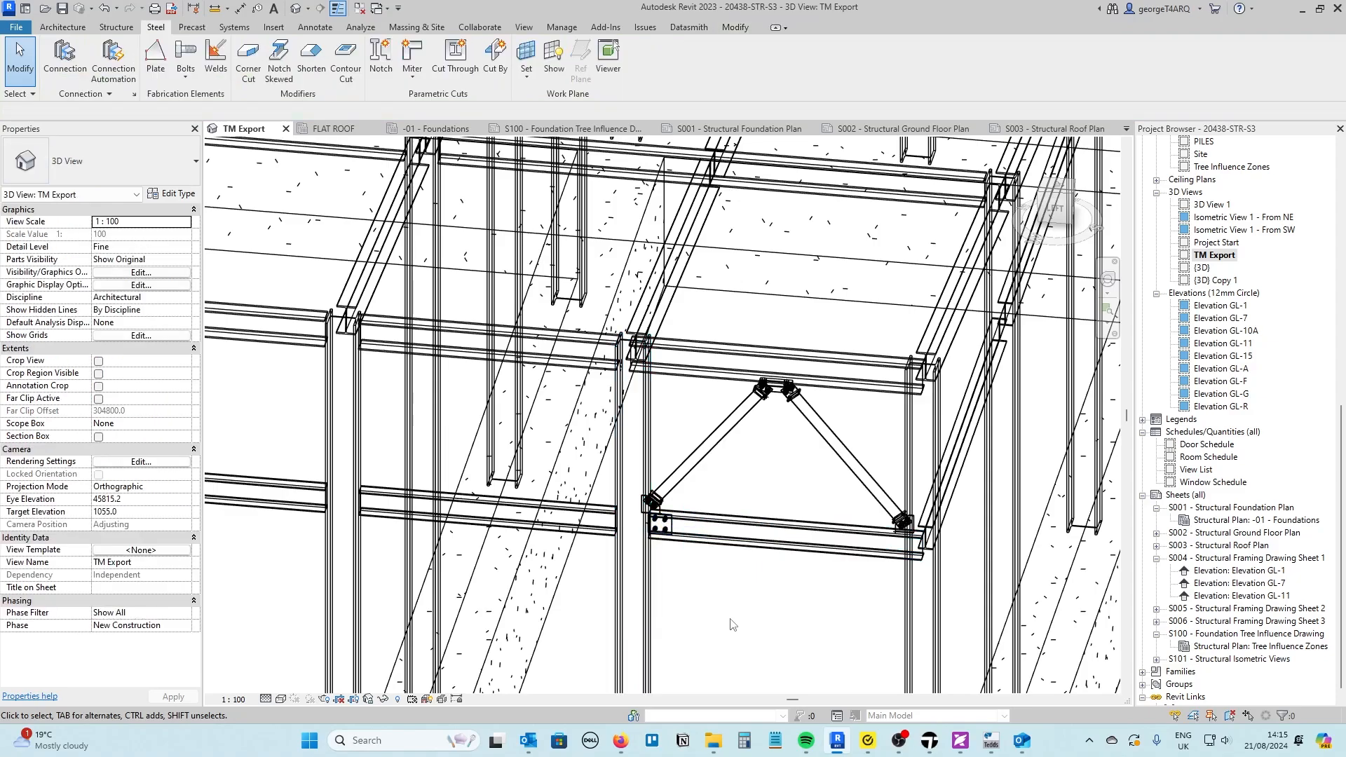
pyautogui.click(781, 527)
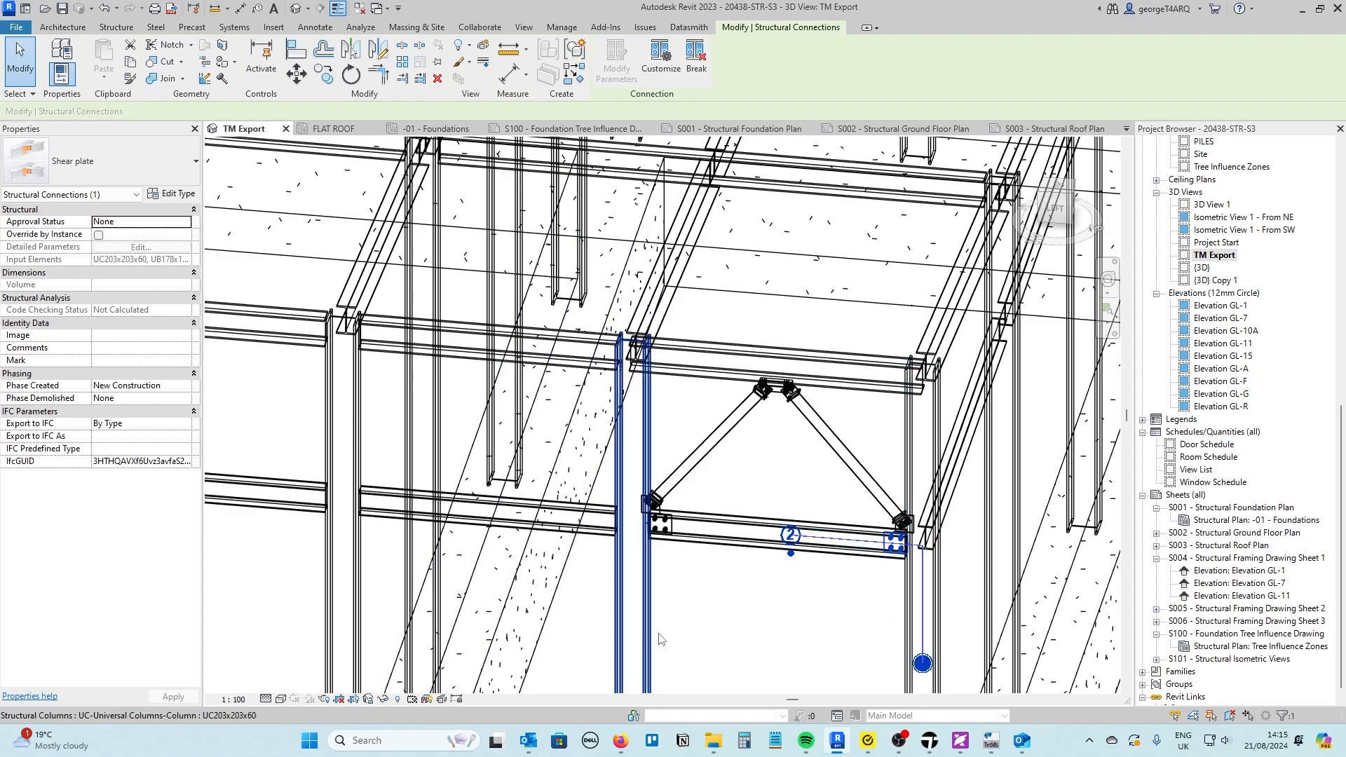
pyautogui.click(777, 540)
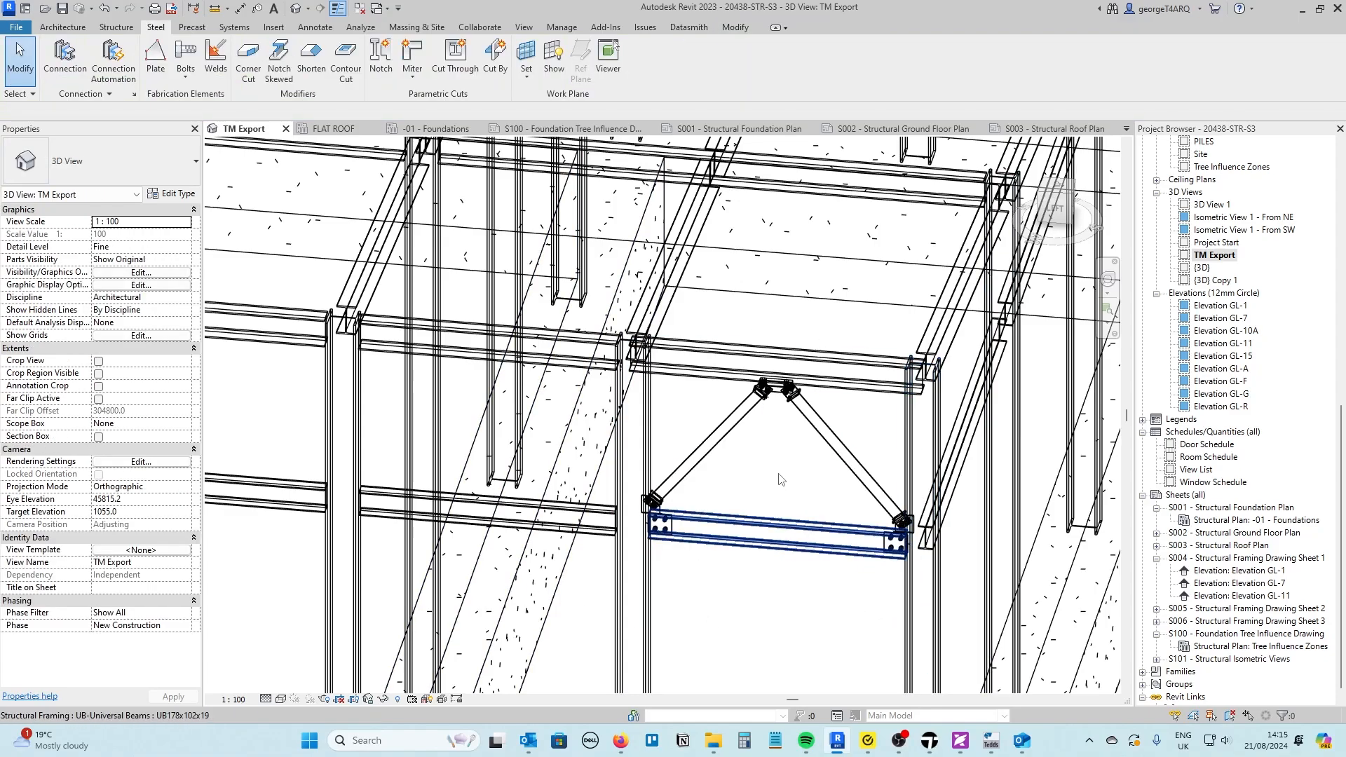
pyautogui.click(813, 579)
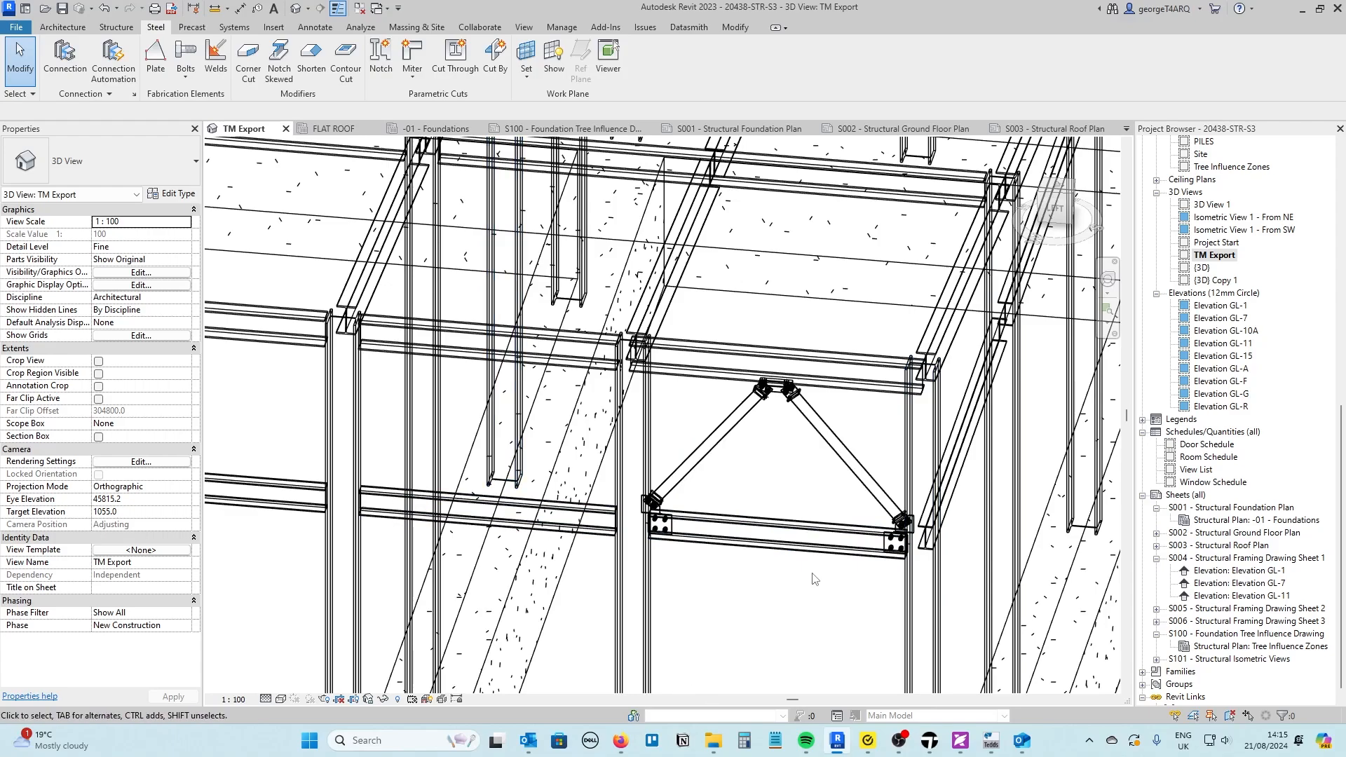
# - Switch the 3D view to Shaded and inspect the lower beam of the braced bay
pyautogui.click(281, 699)
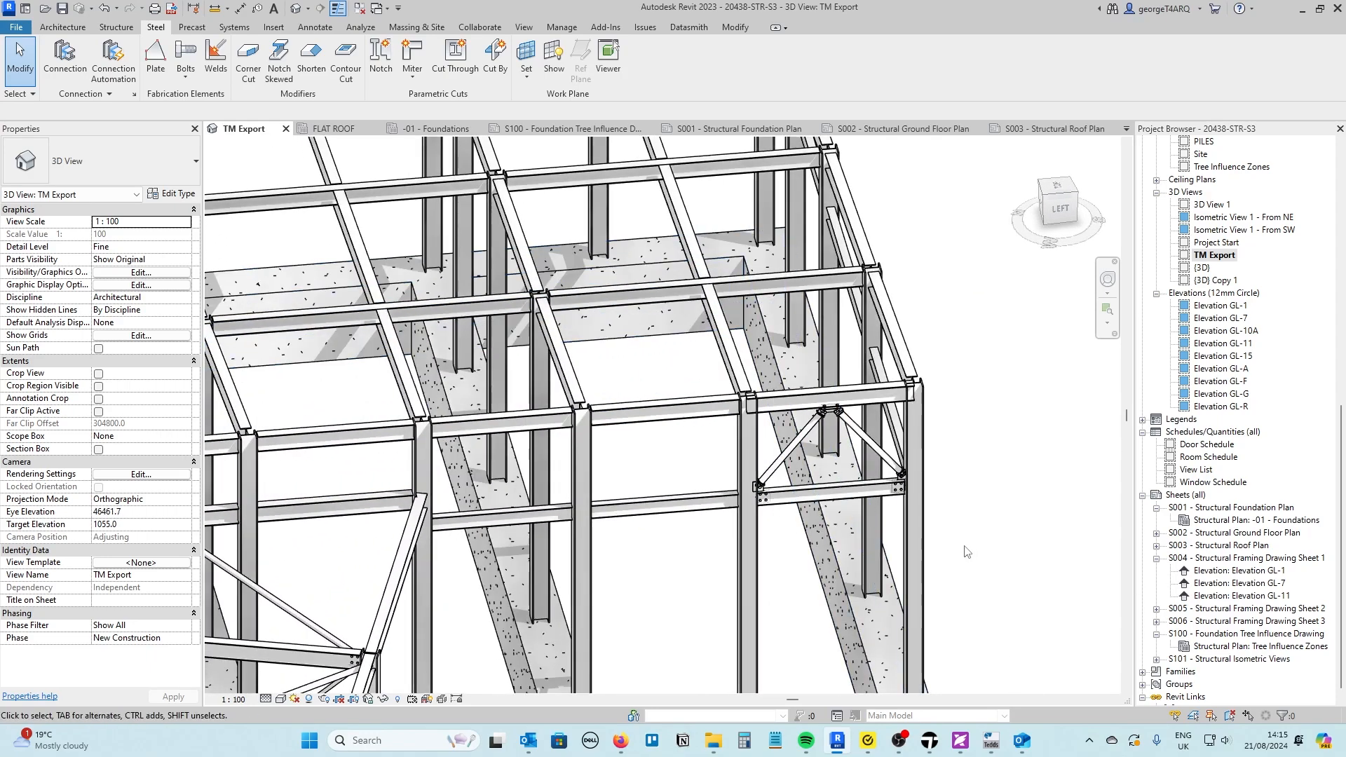
pyautogui.moveTo(796, 602)
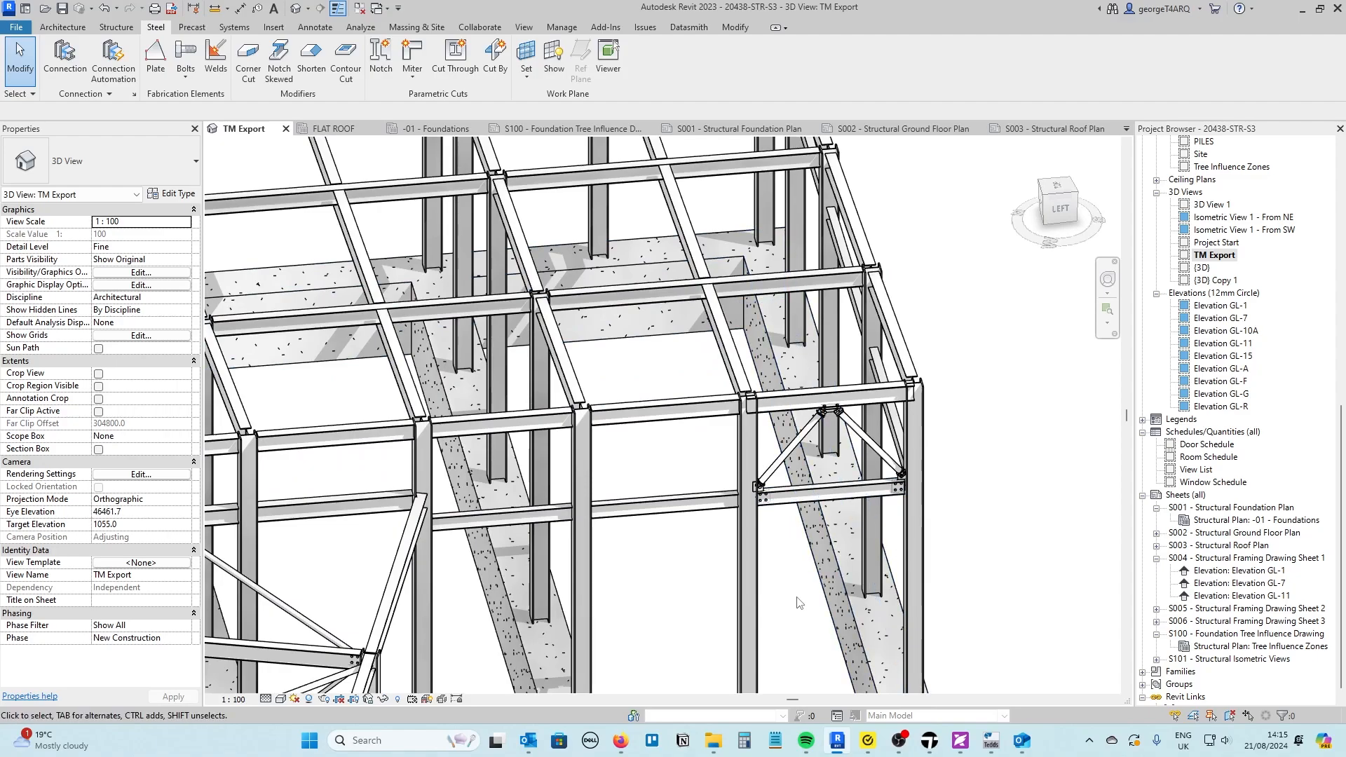
pyautogui.moveTo(1005, 550)
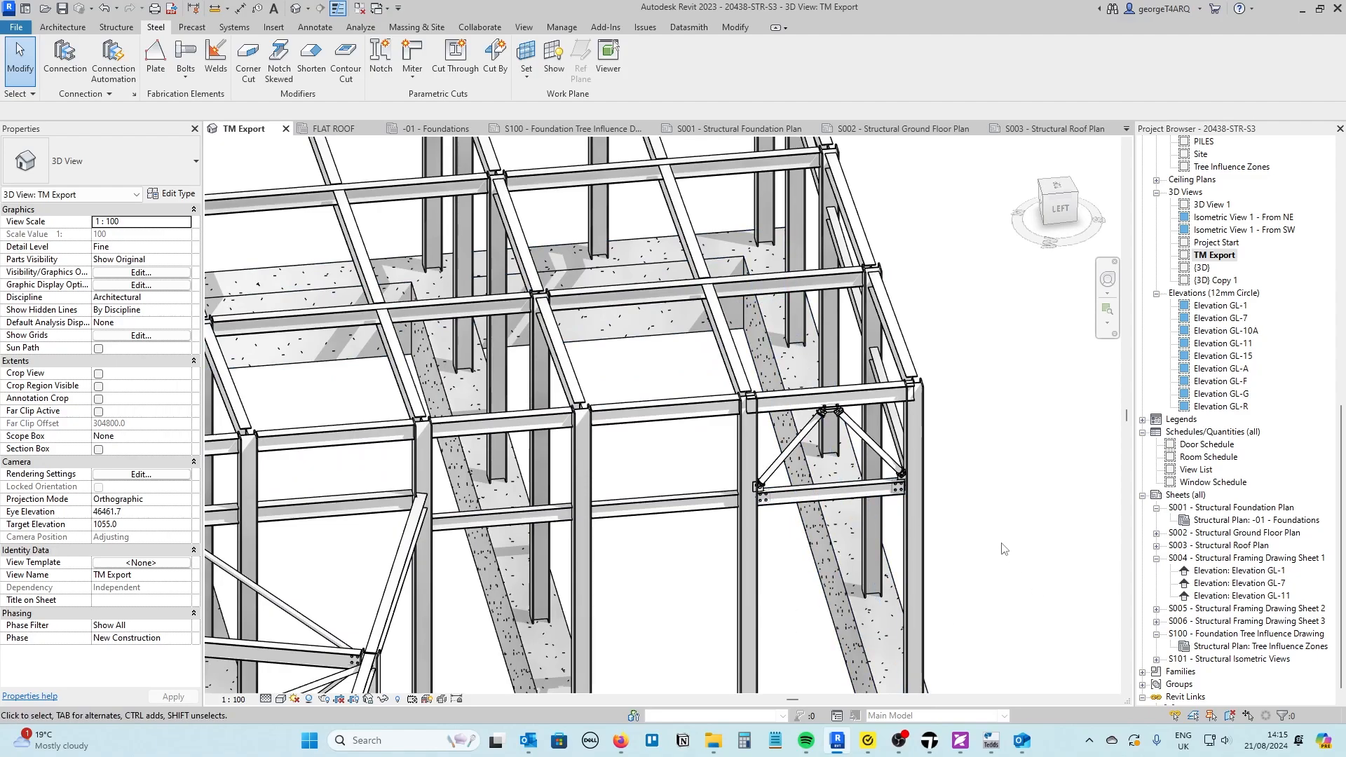
pyautogui.click(828, 489)
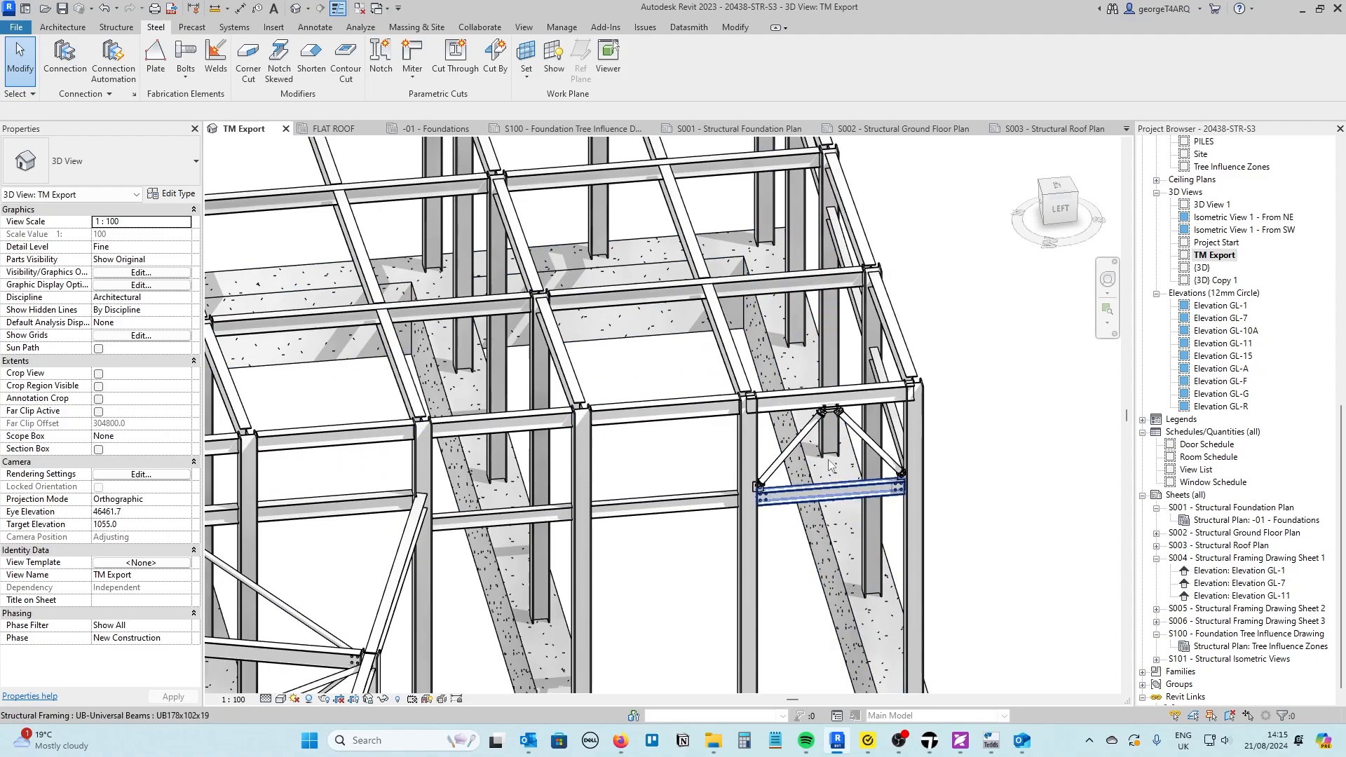
pyautogui.click(771, 562)
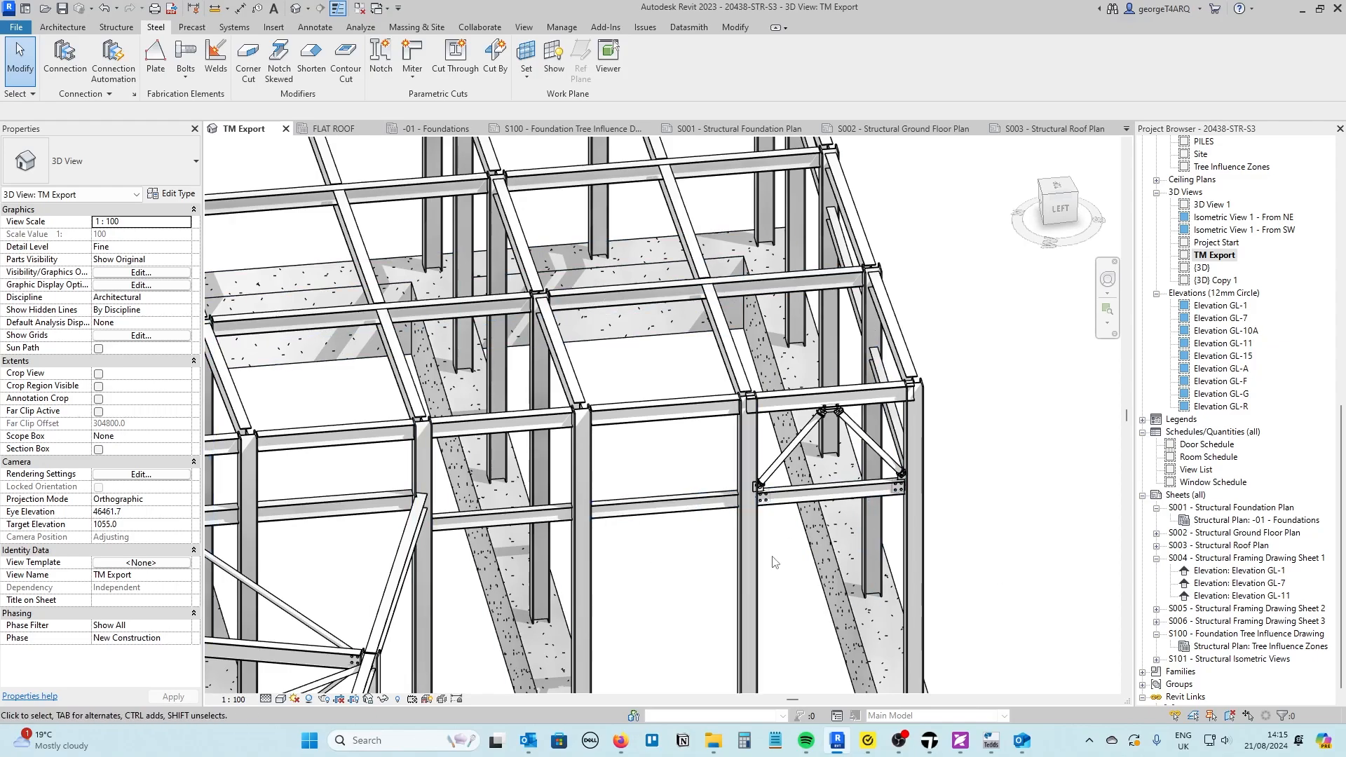
pyautogui.moveTo(918, 551)
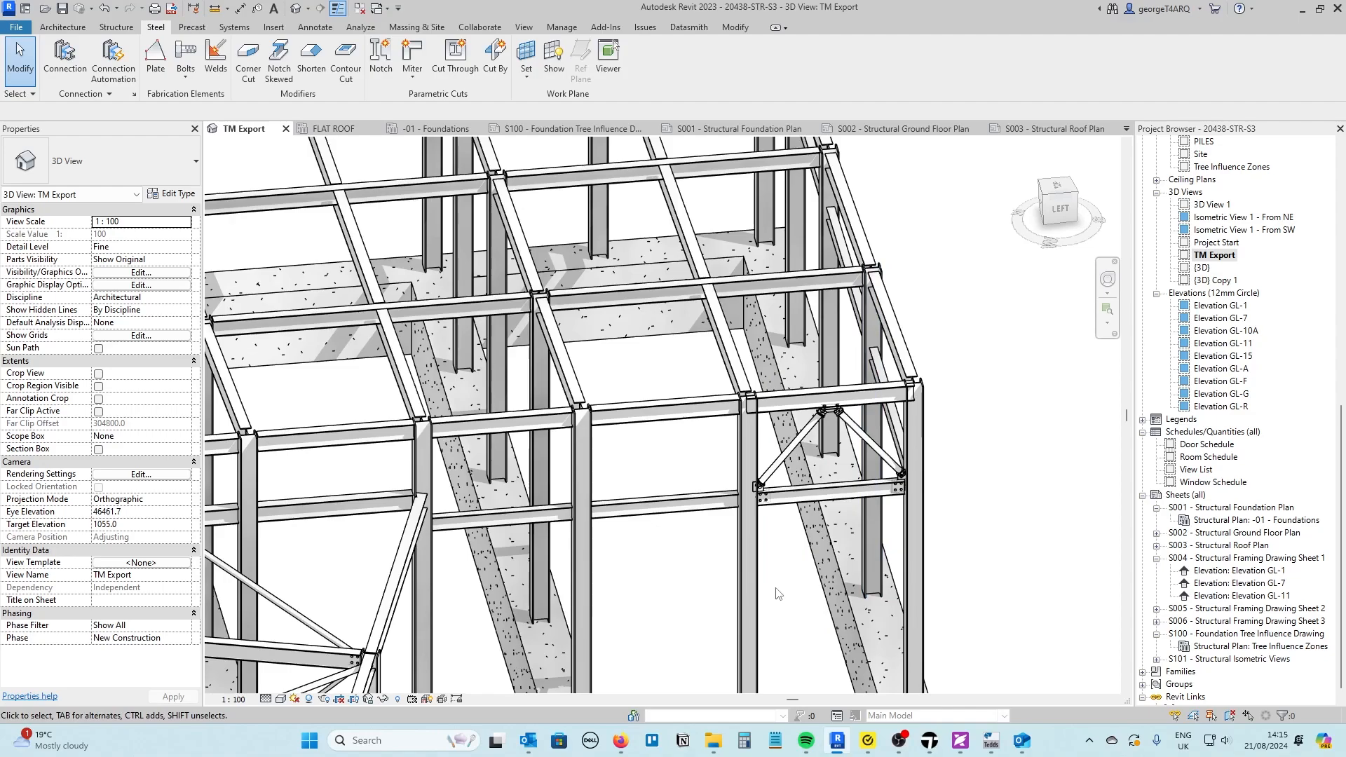
pyautogui.moveTo(822, 551)
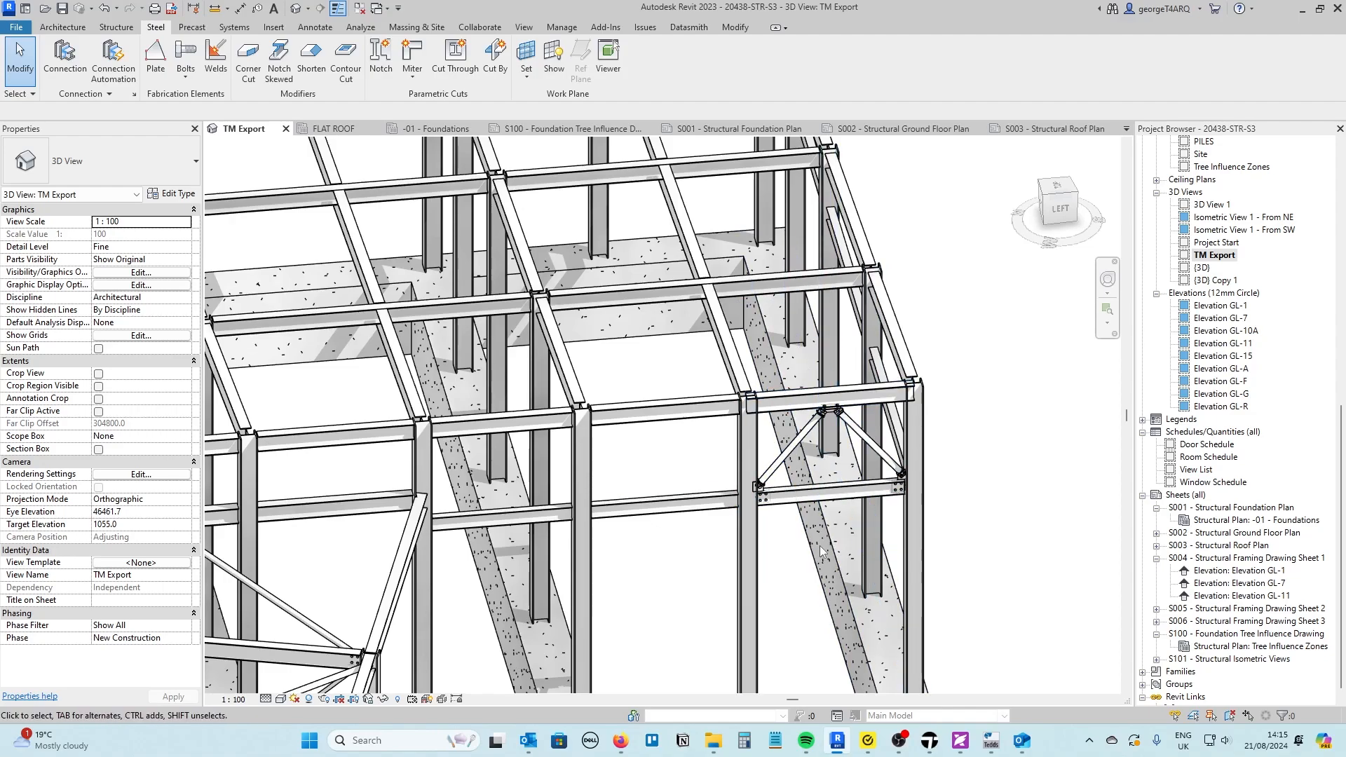
pyautogui.moveTo(788, 592)
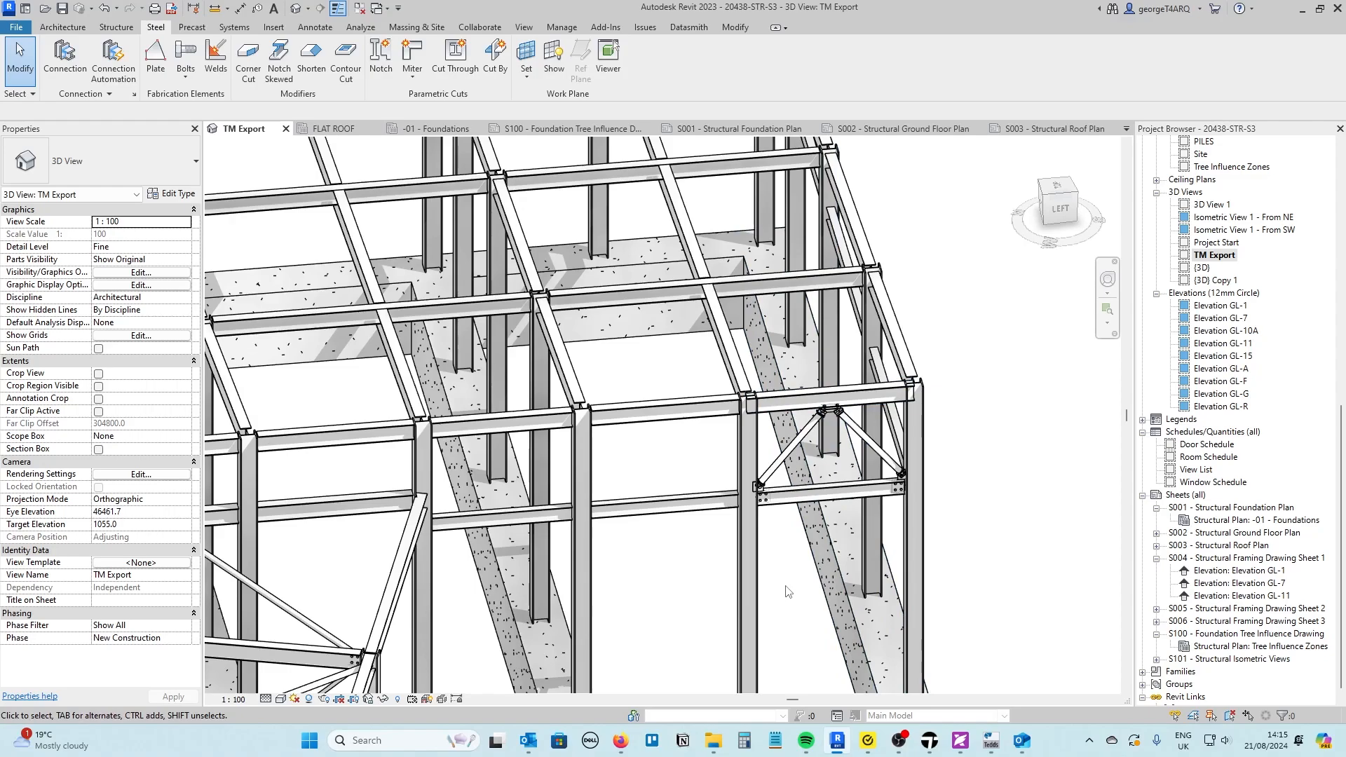